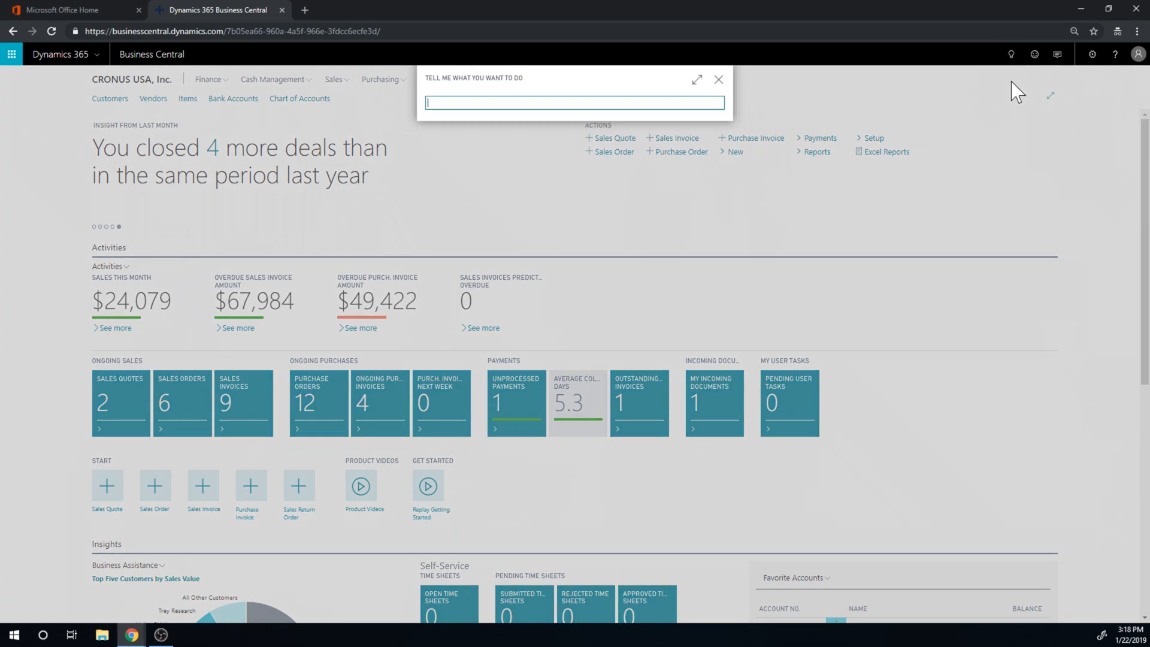
Step: Find Sales Budgets via Tell Me and open the 2019SALES budget with Edit Budget
type("sales budget")
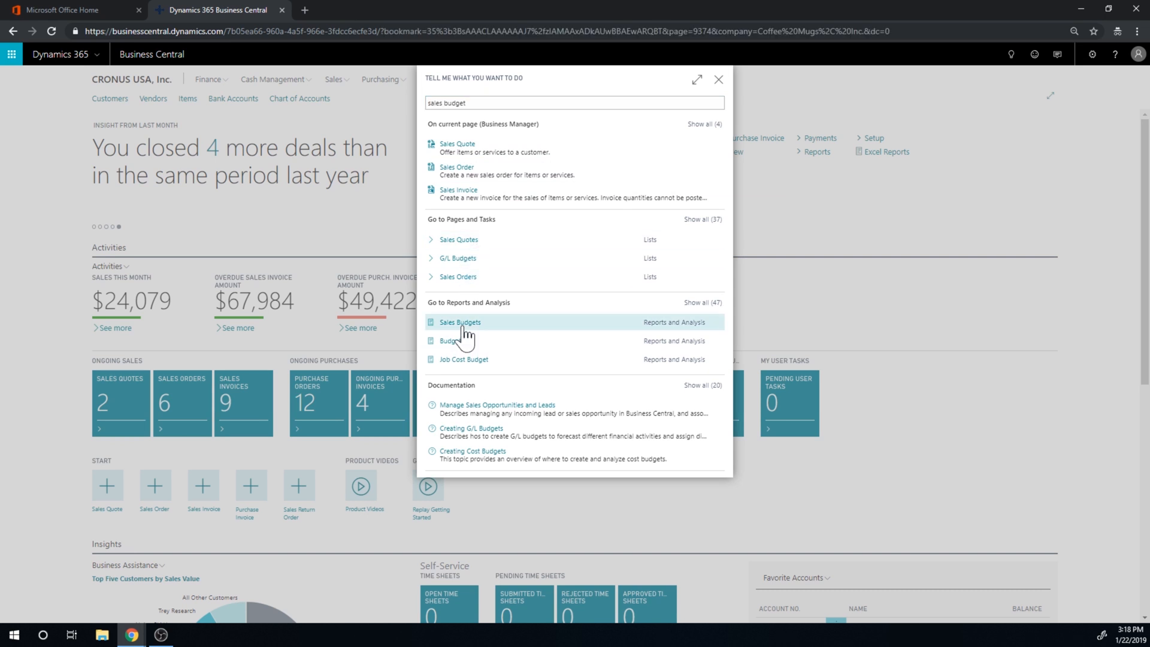
left_click(460, 322)
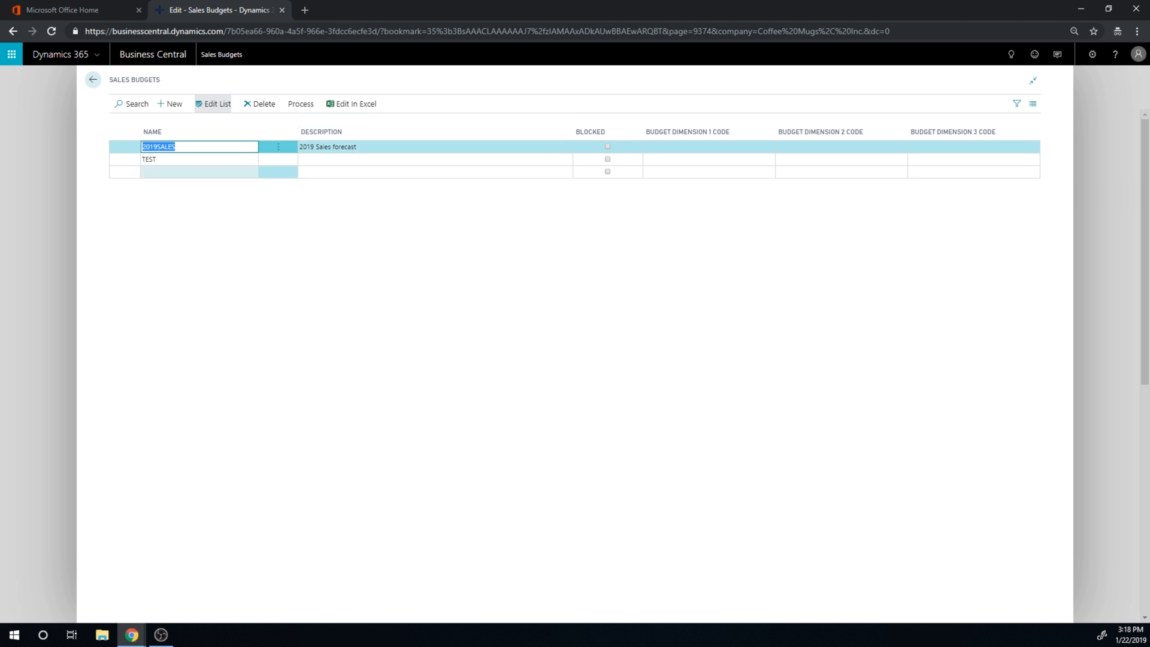
left_click(299, 103)
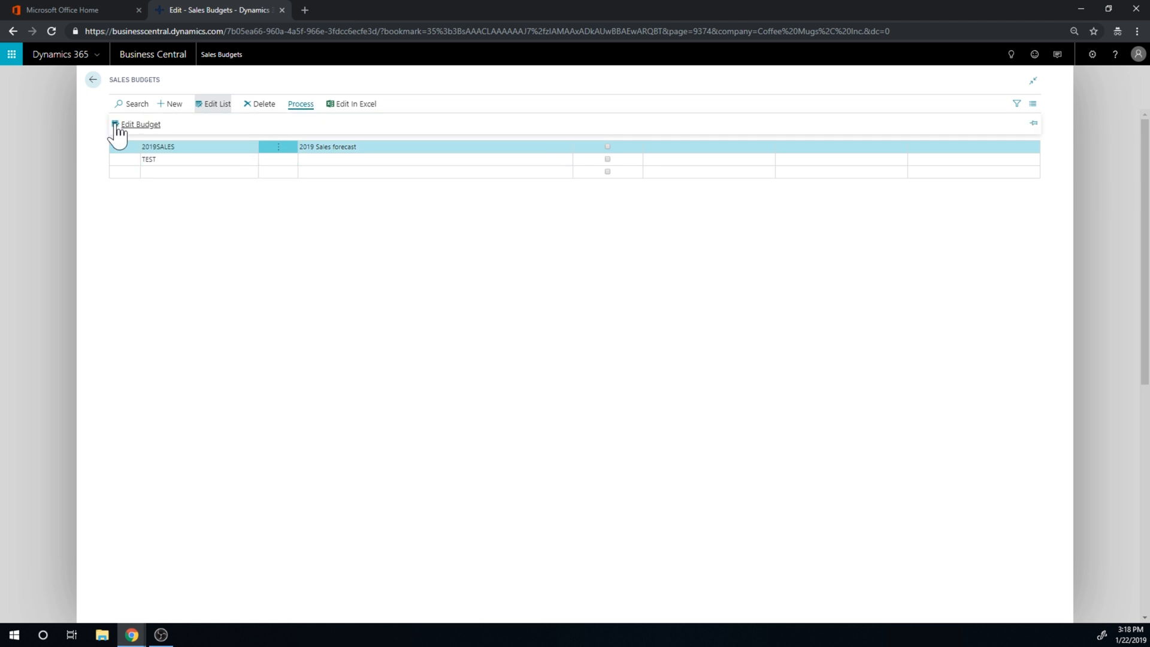
left_click(141, 123)
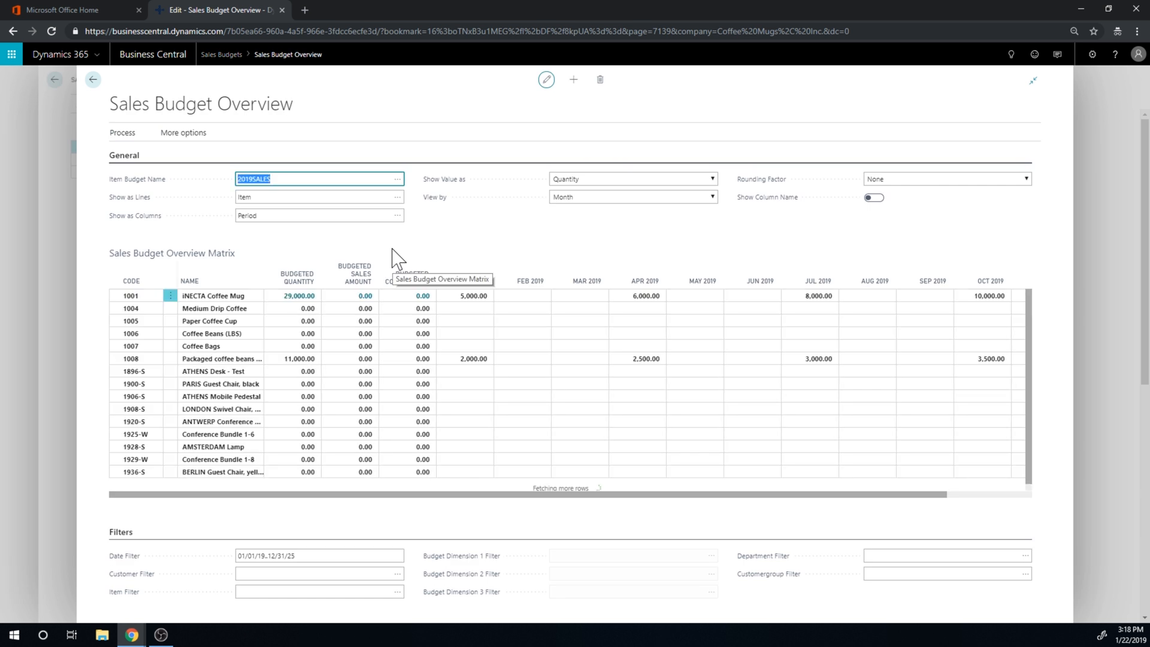
Step: Reach the Dimension Selection list from the Show as Columns assist button
left_click(213, 372)
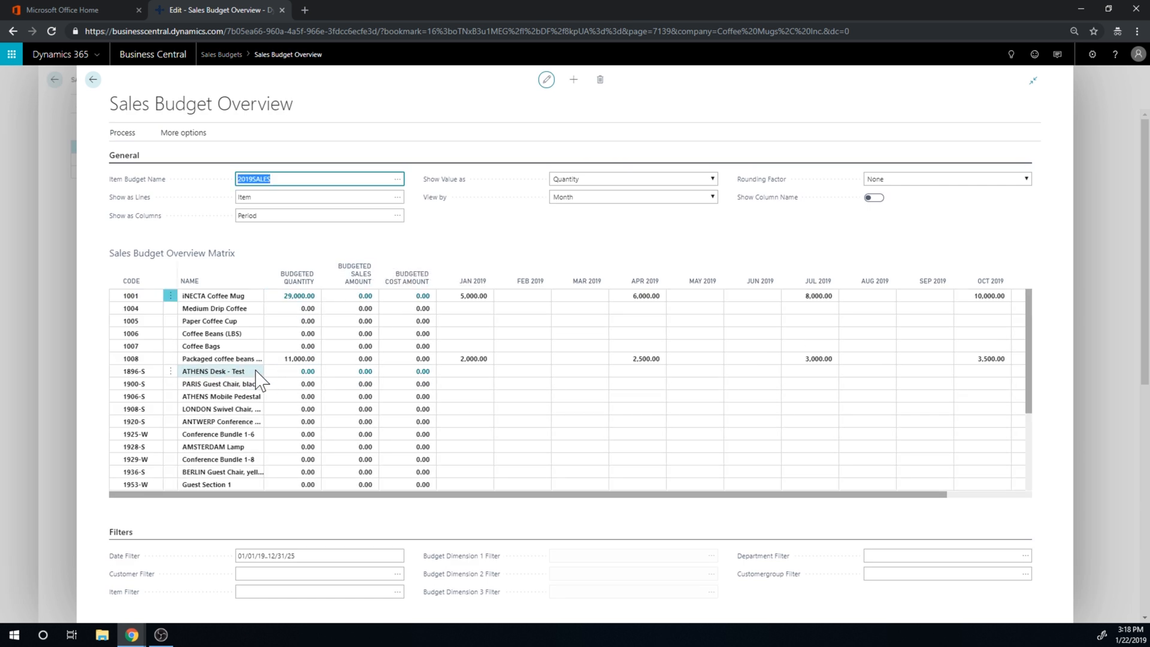
mouse_move(242, 408)
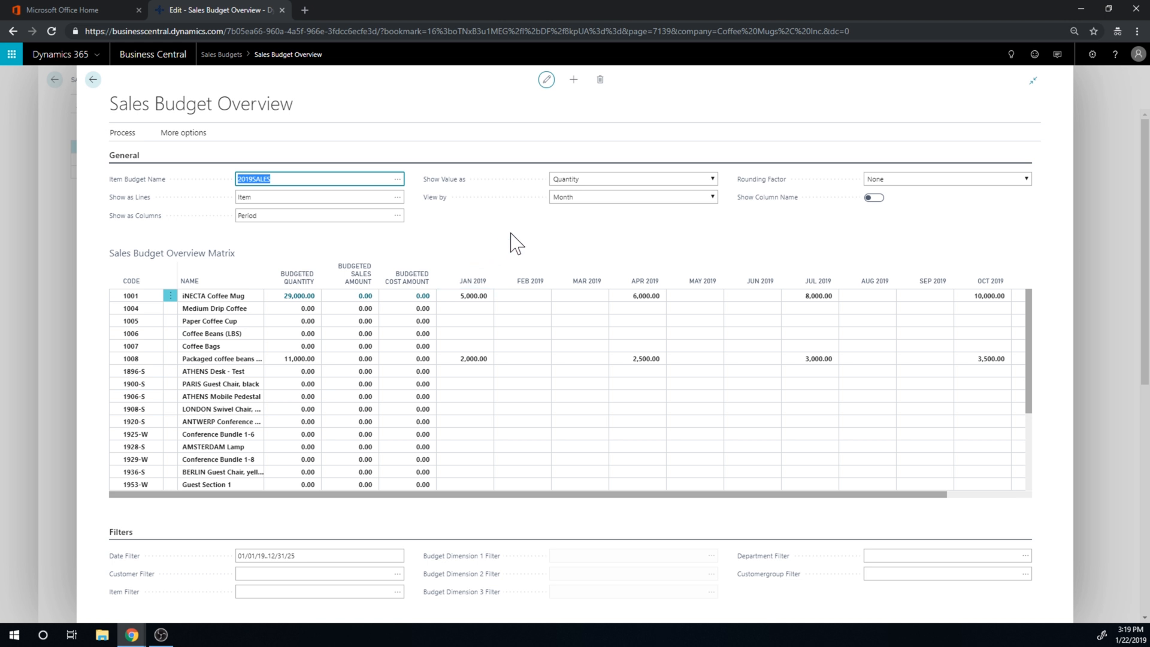
mouse_move(117, 226)
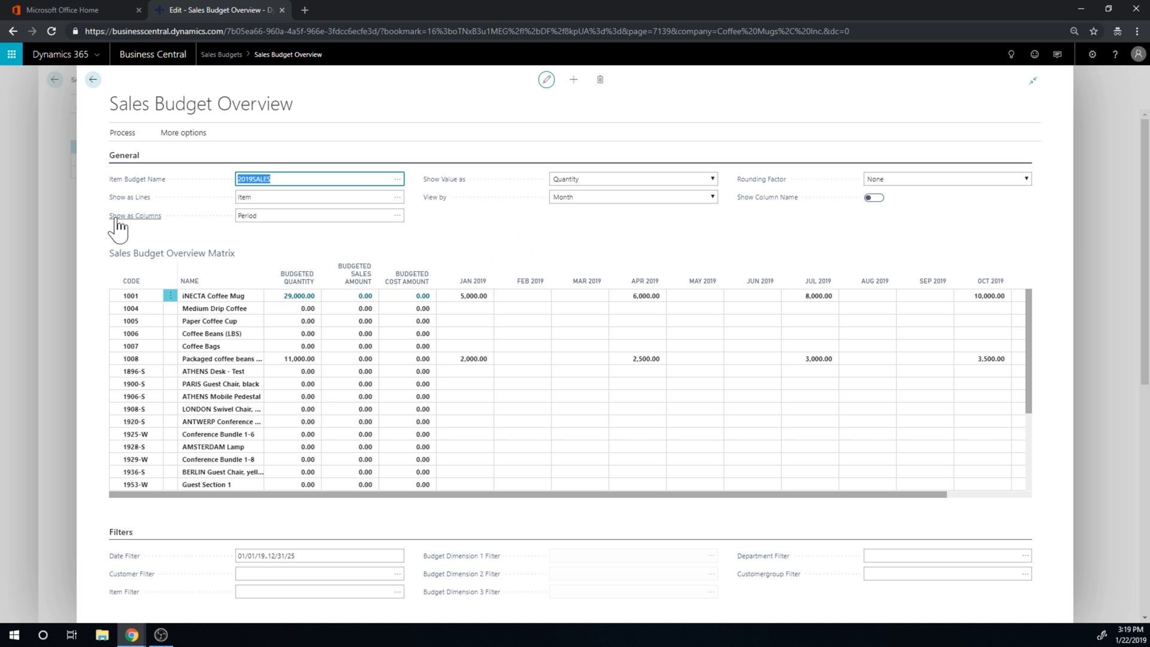
left_click(221, 384)
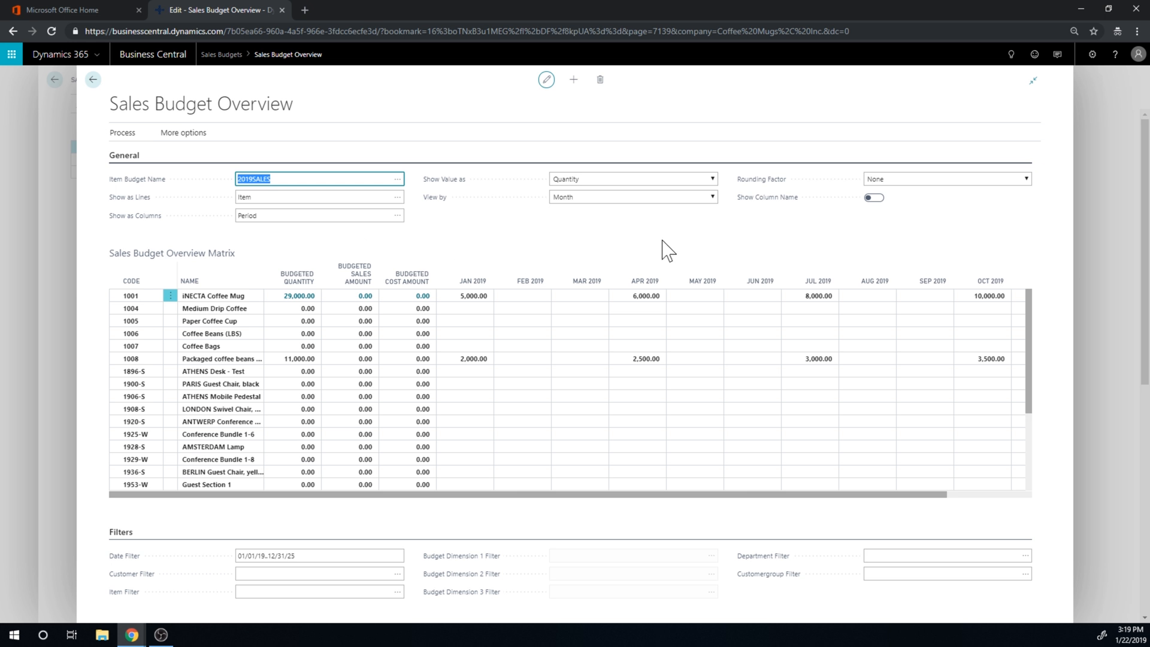
mouse_move(384, 246)
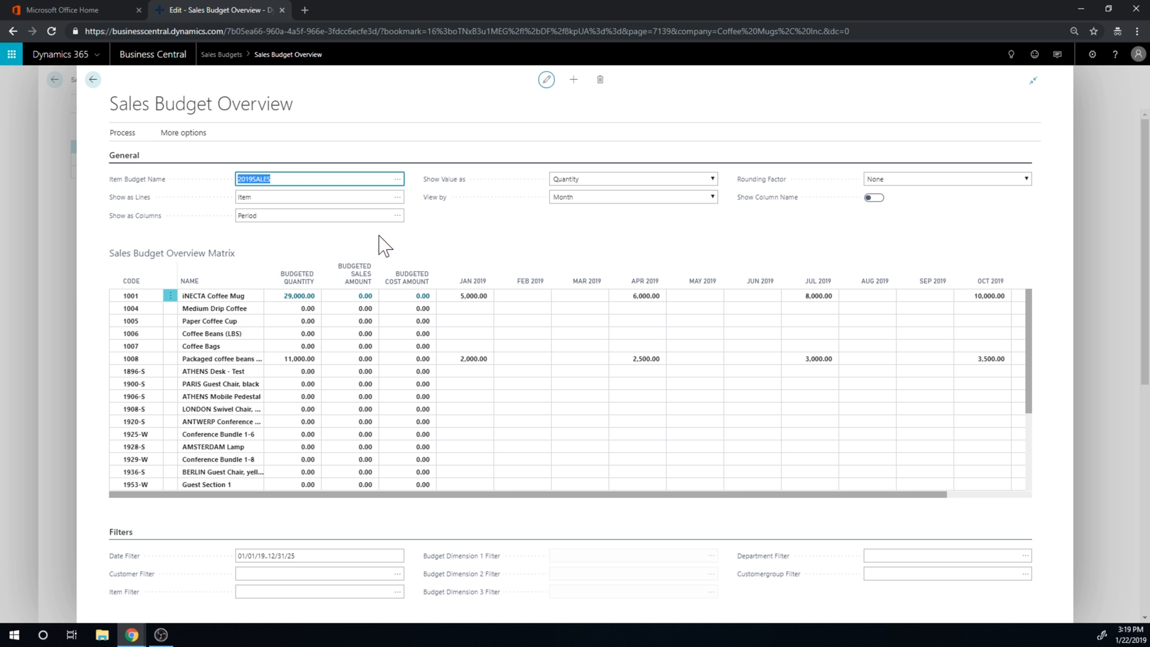
left_click(396, 215)
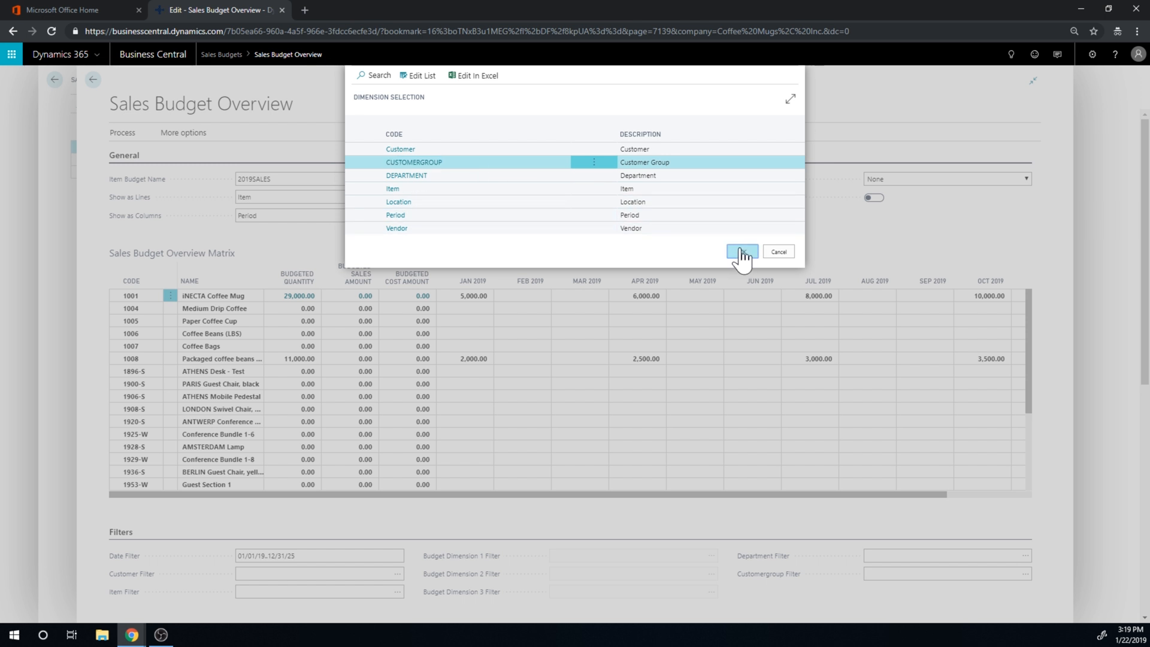
Step: Show columns by CUSTOMERGROUP, then switch them back to Period, leaving April 2018 visible
left_click(741, 252)
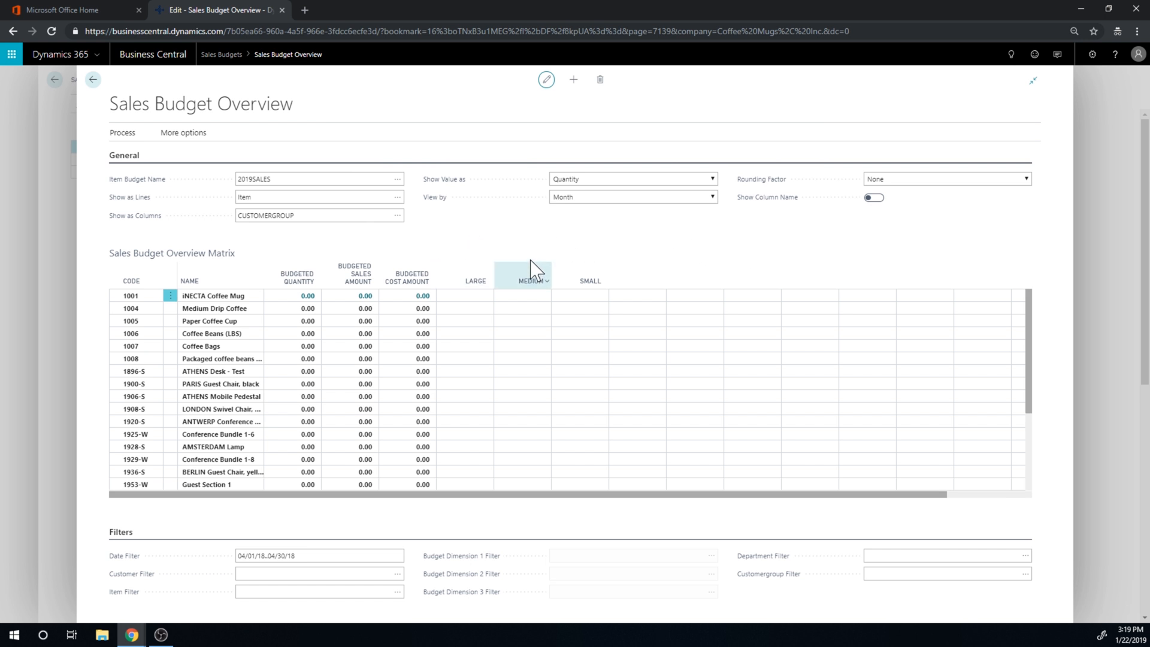
mouse_move(520, 242)
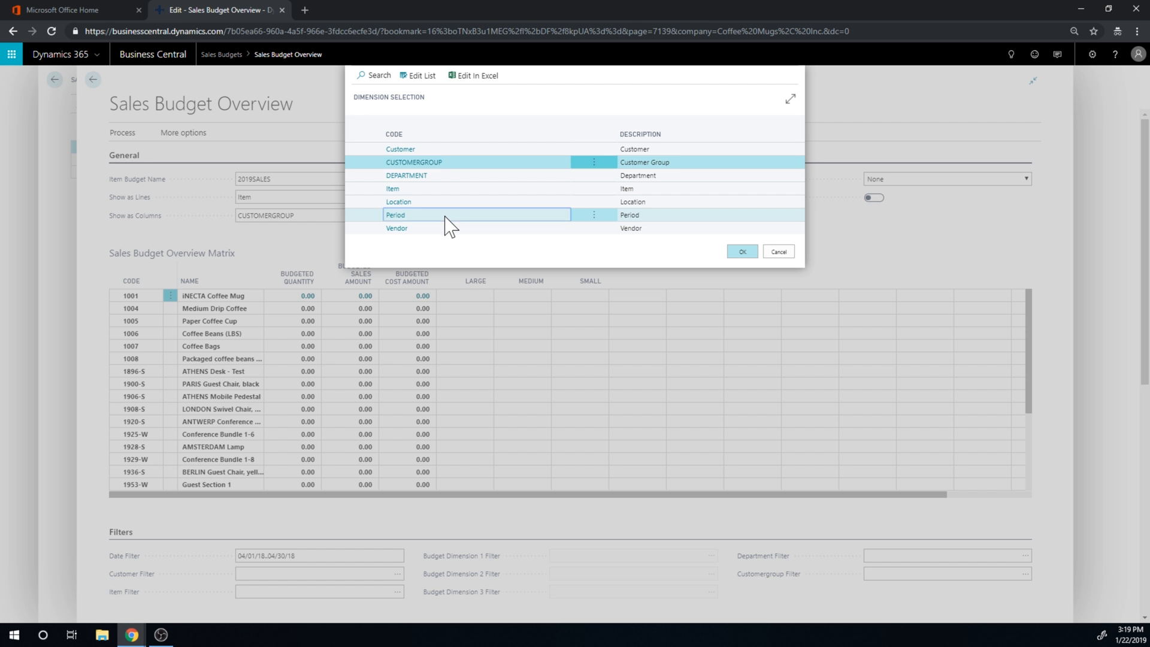
left_click(740, 250)
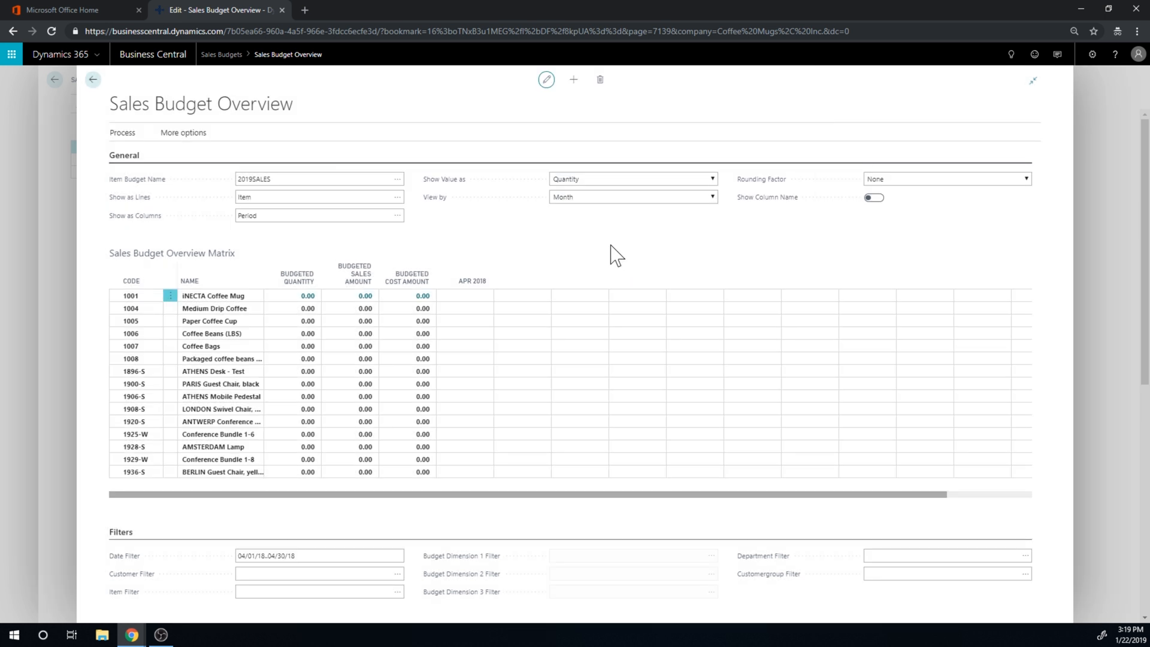
left_click(319, 573)
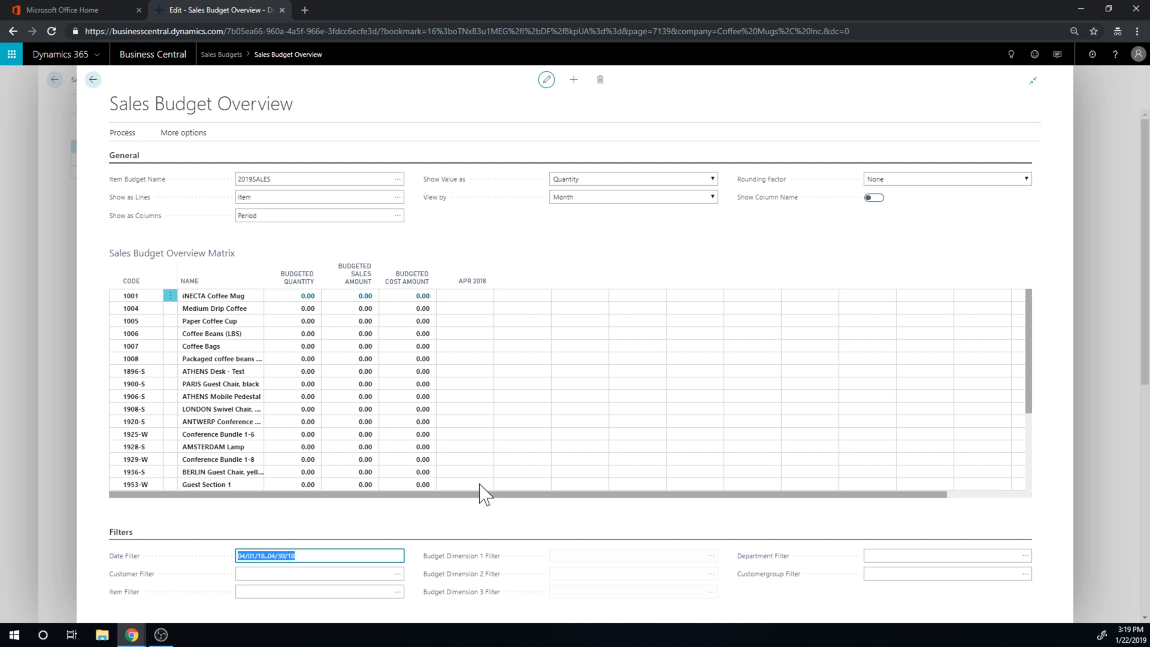
Step: Set the Date Filter to 01/01/19..12/31/19 so the matrix shows 2019 monthly columns
left_click(464, 472)
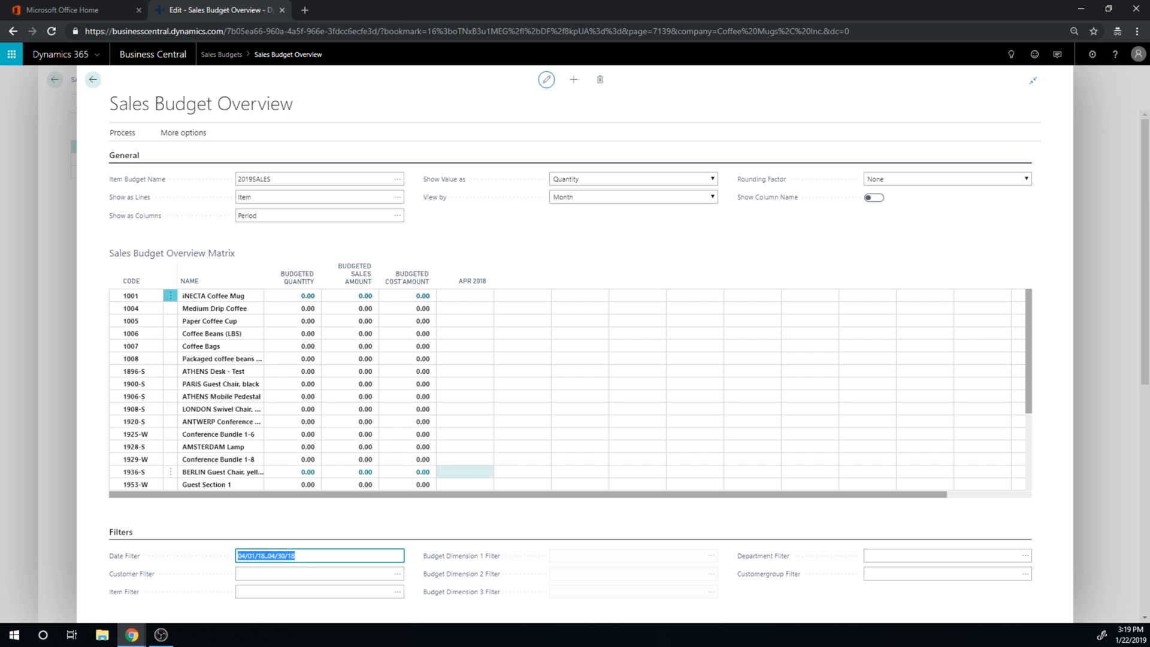
type("0101")
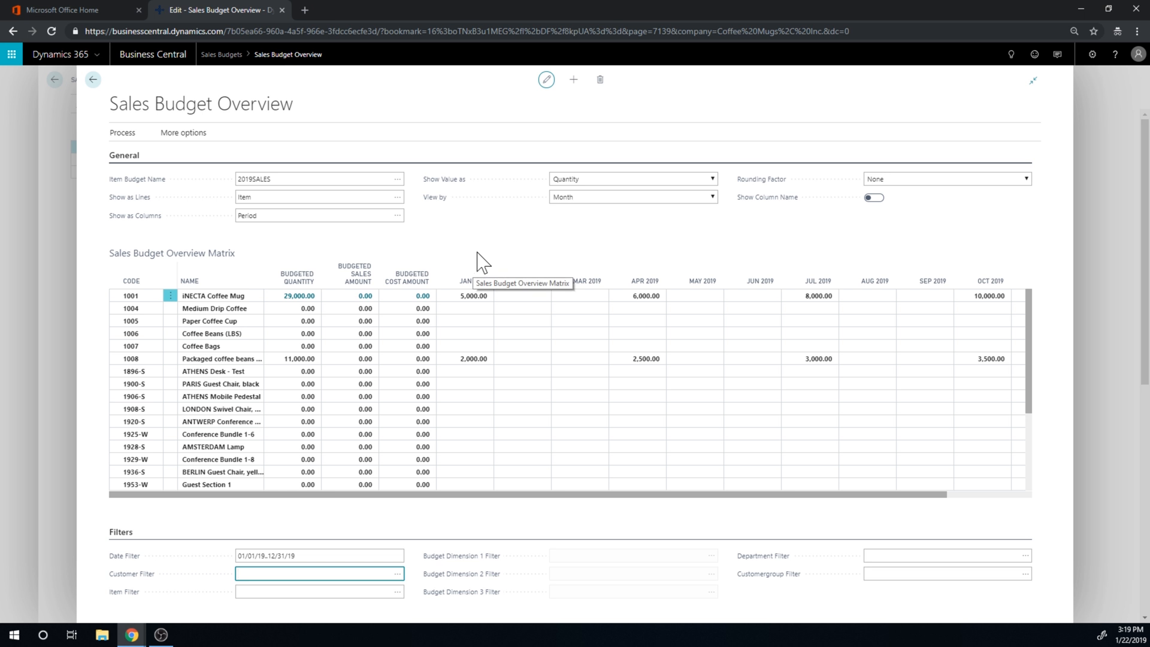
mouse_move(487, 246)
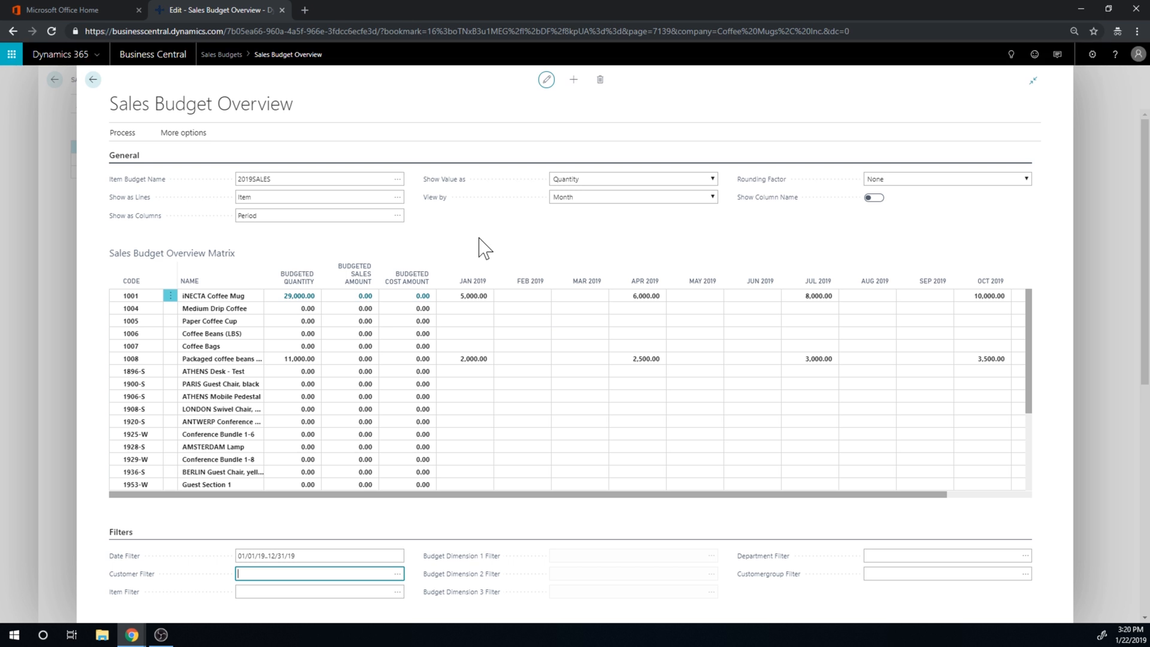
left_click(521, 296)
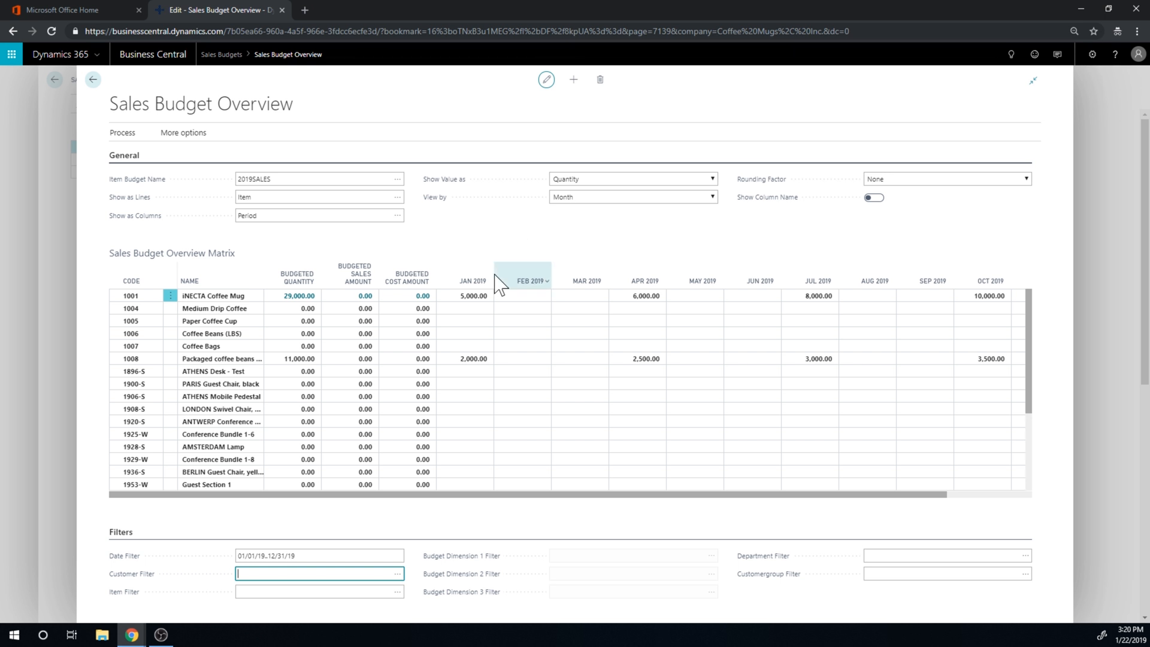
mouse_move(489, 281)
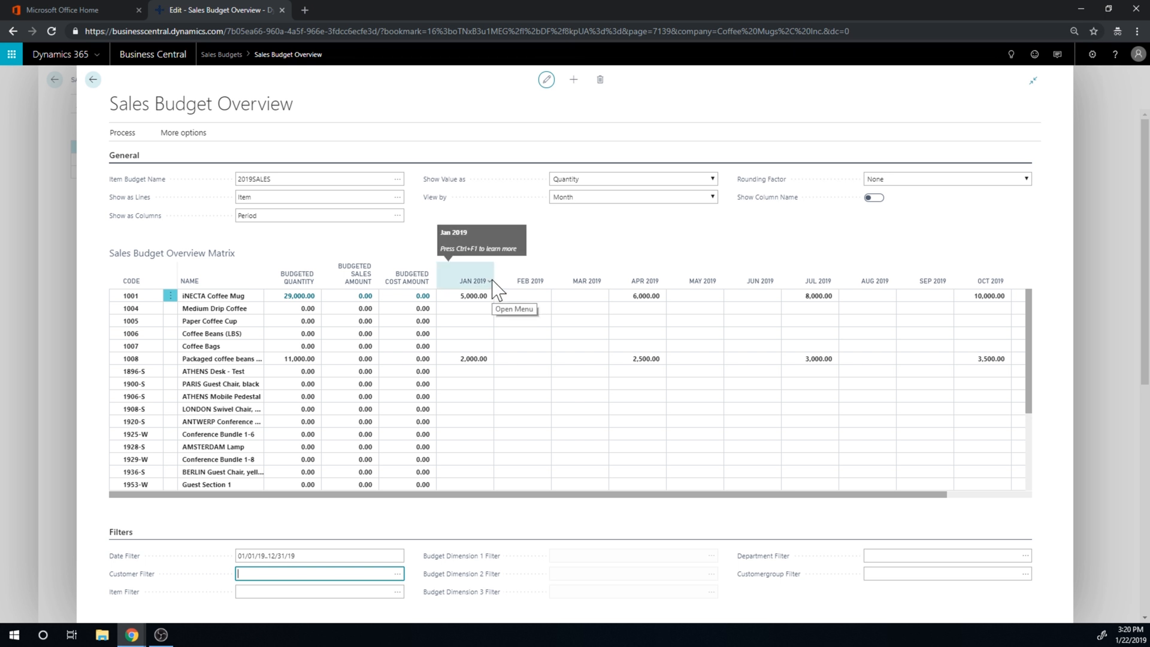
mouse_move(532, 249)
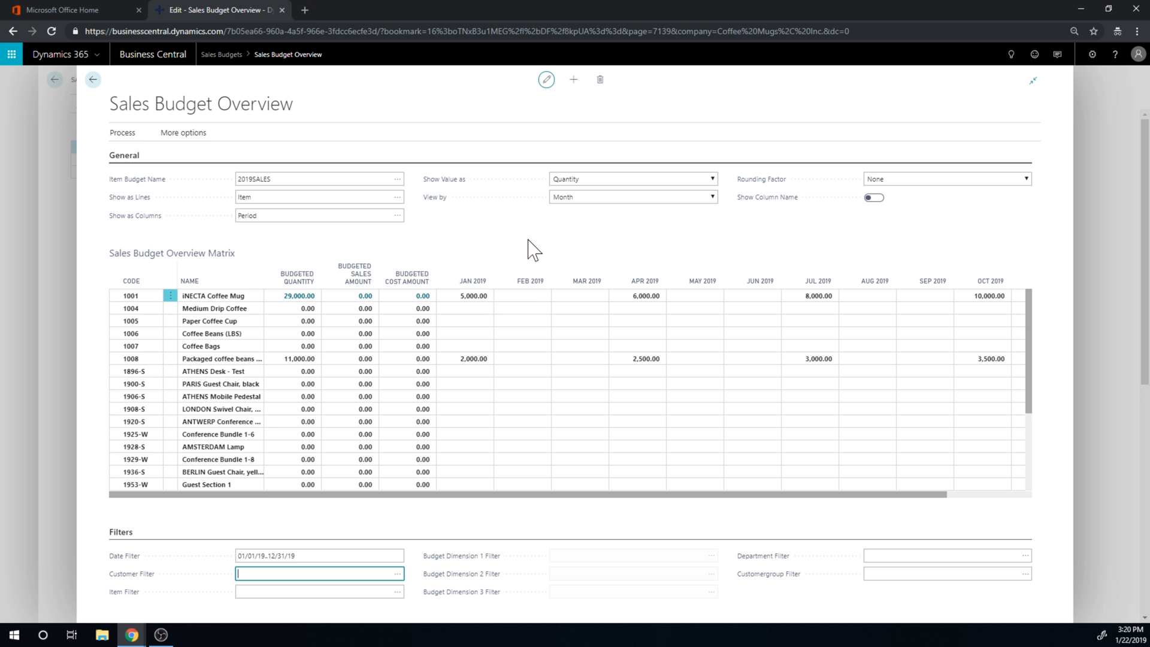
mouse_move(537, 246)
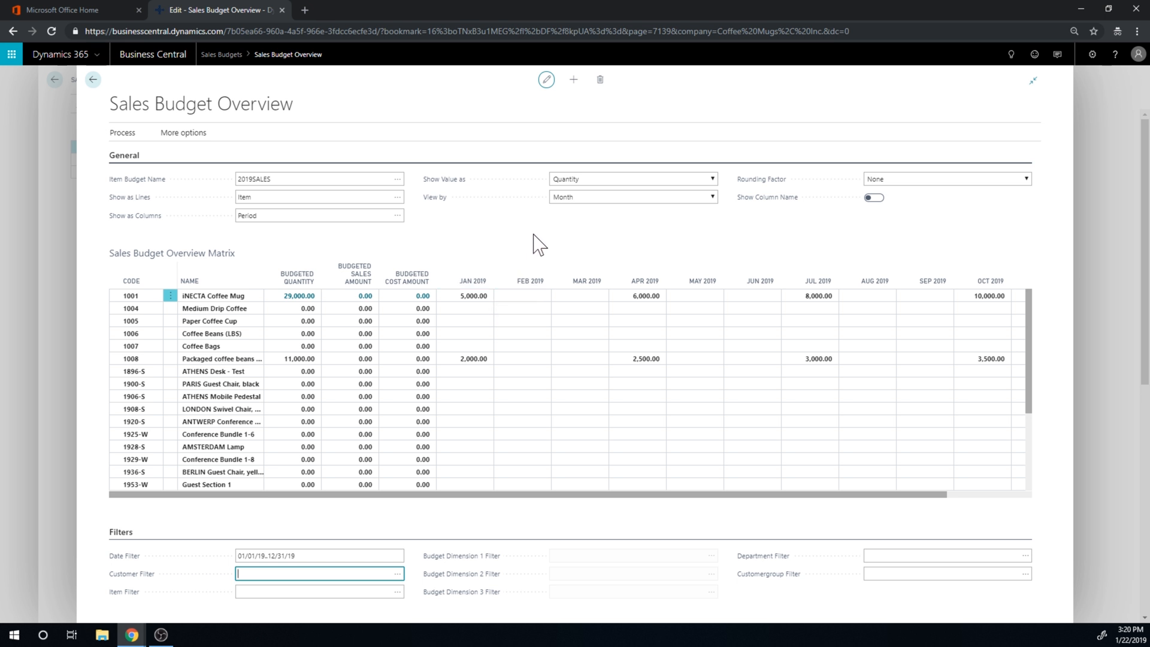
mouse_move(536, 245)
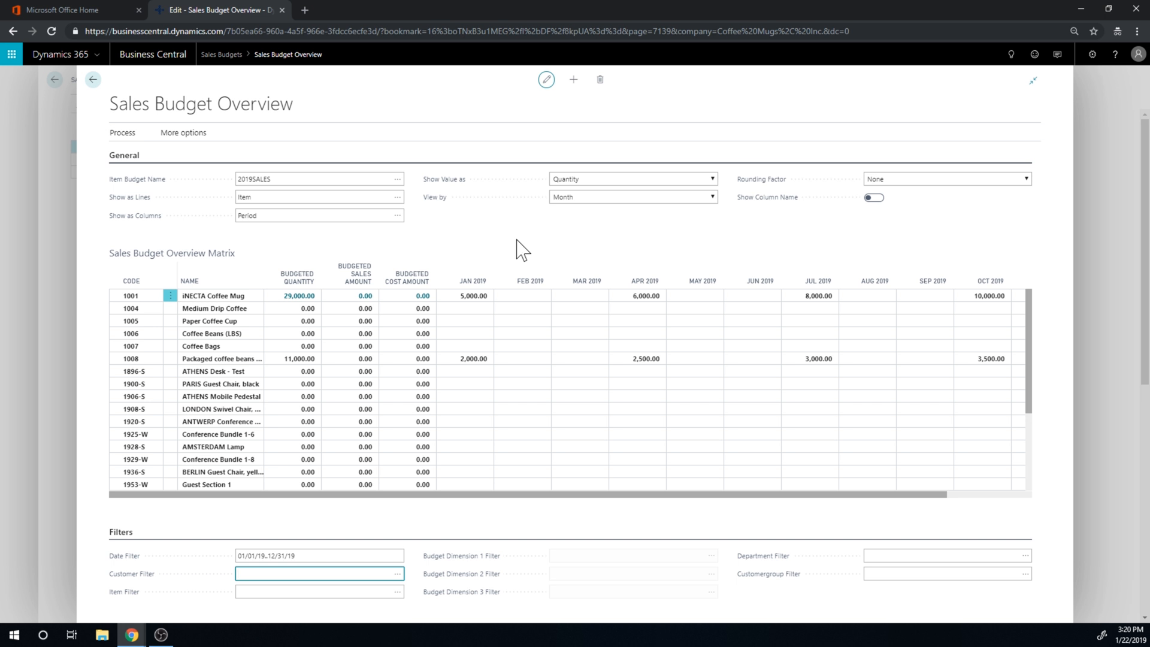
Step: Delete the existing monthly budget quantities so the coffee mug and other items read zero
left_click(473, 296)
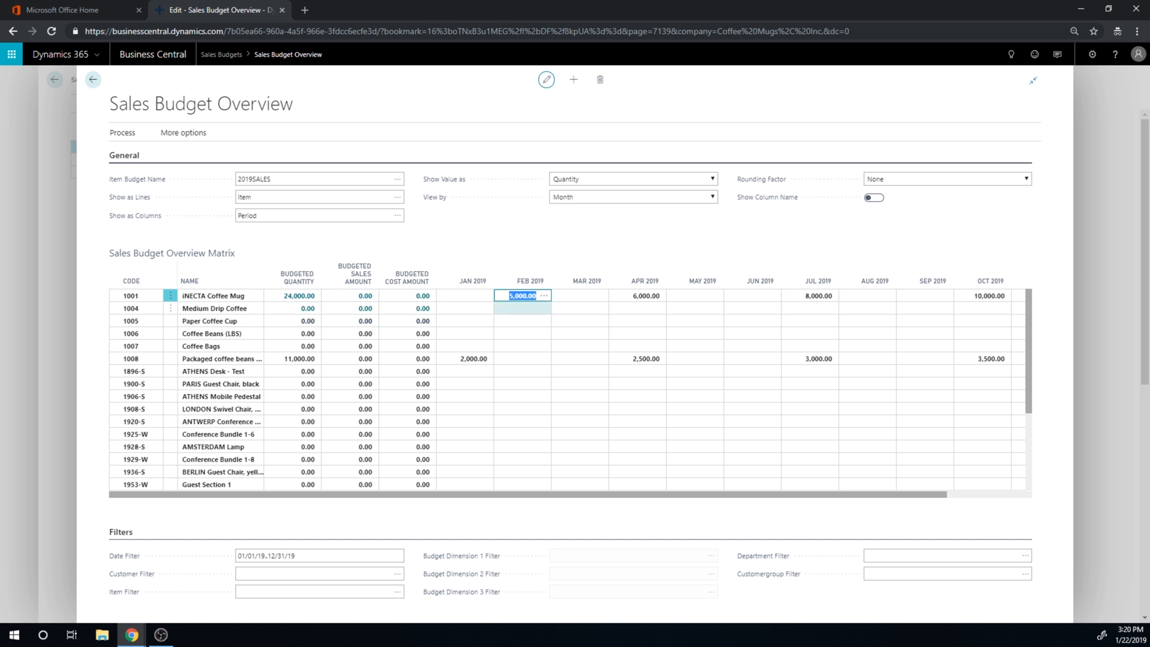
left_click(464, 296)
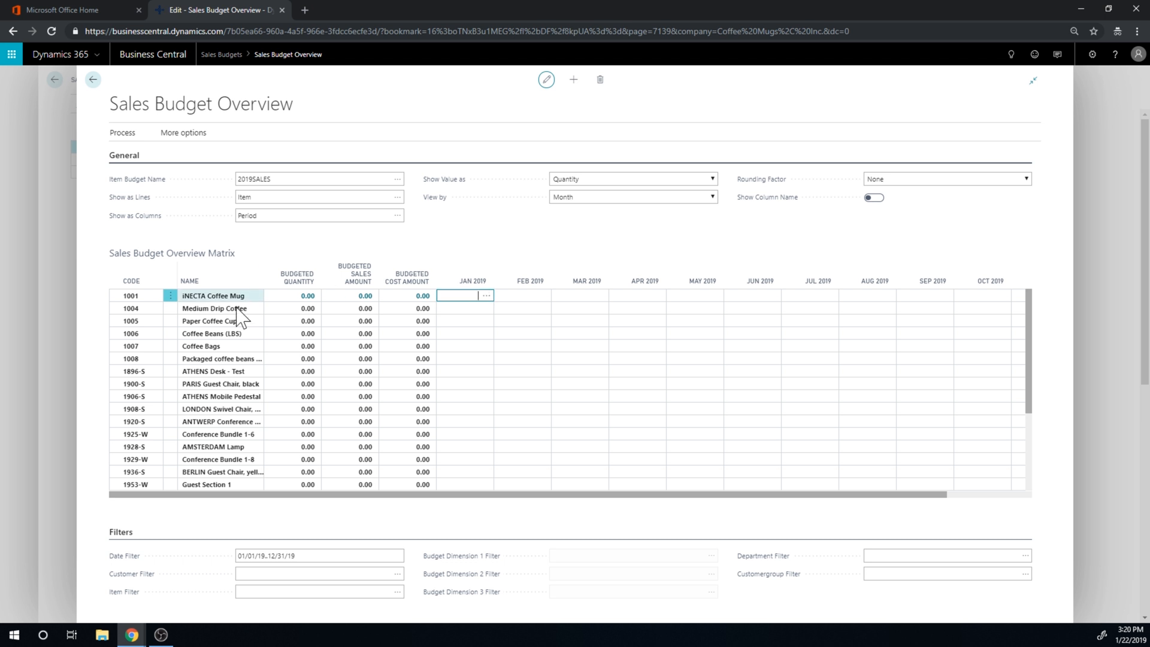
mouse_move(234, 322)
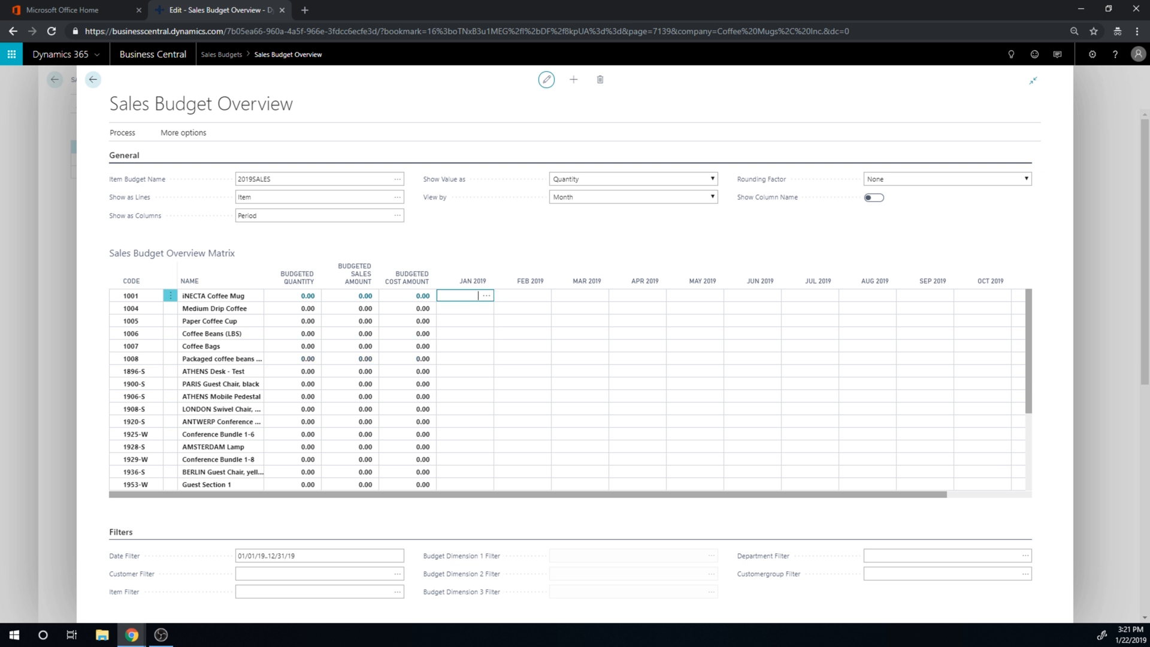
left_click(465, 345)
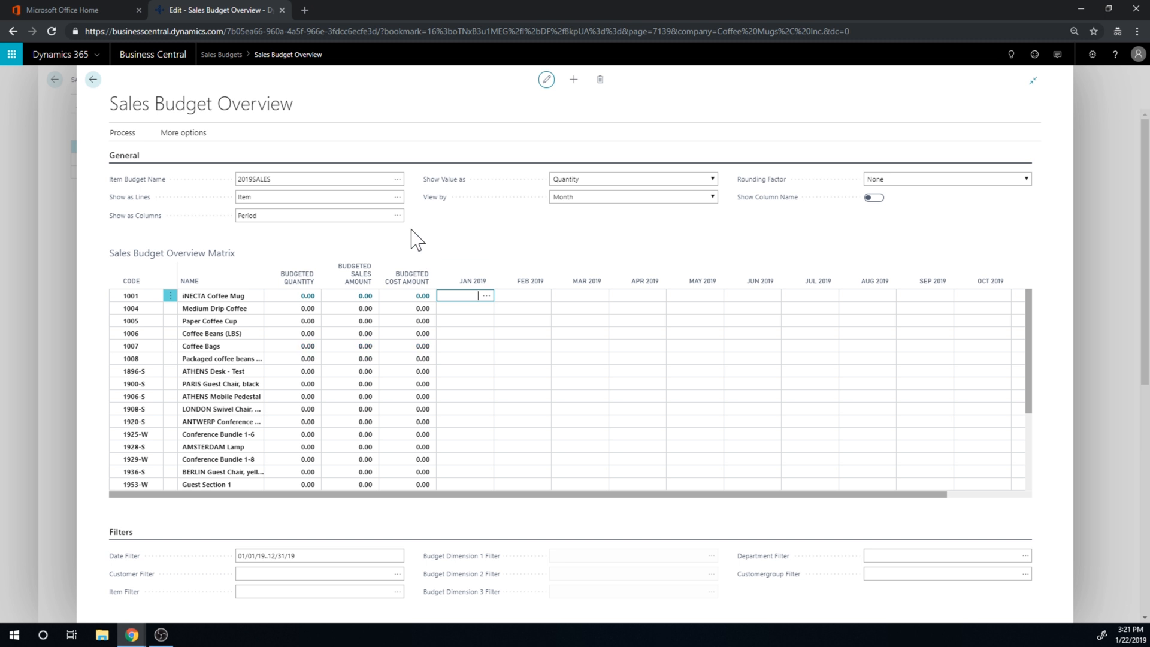
Step: Narrow the Date Filter to 01/01/19..01/31/19, leaving a single JAN 2019 column
left_click(318, 555)
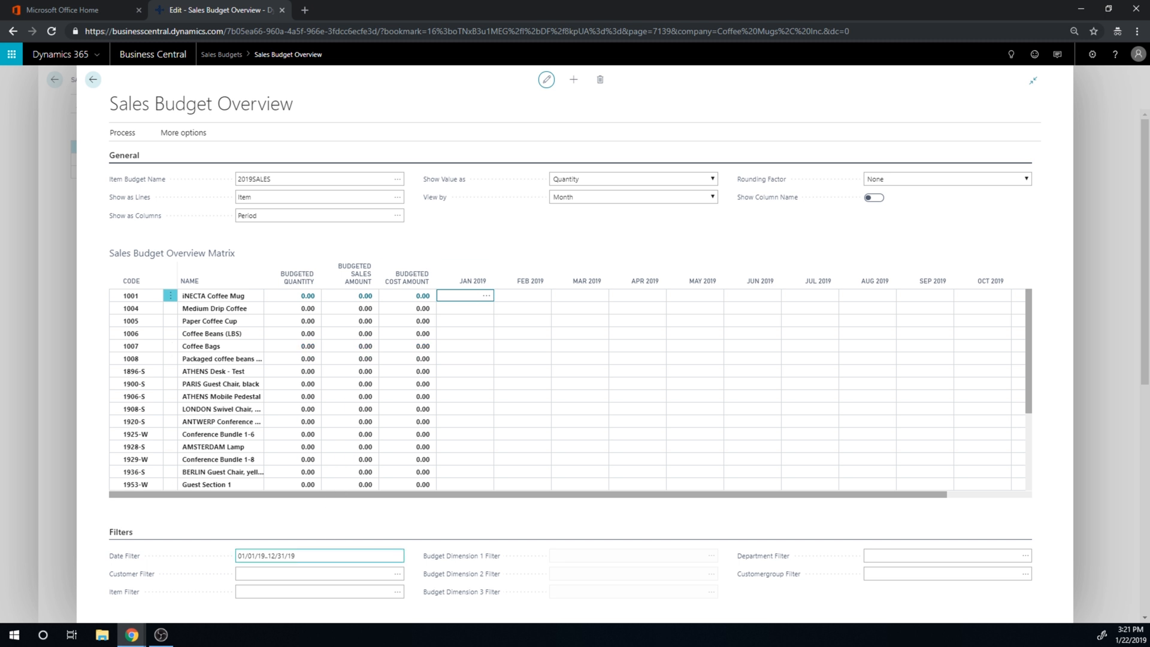
double_click(279, 555)
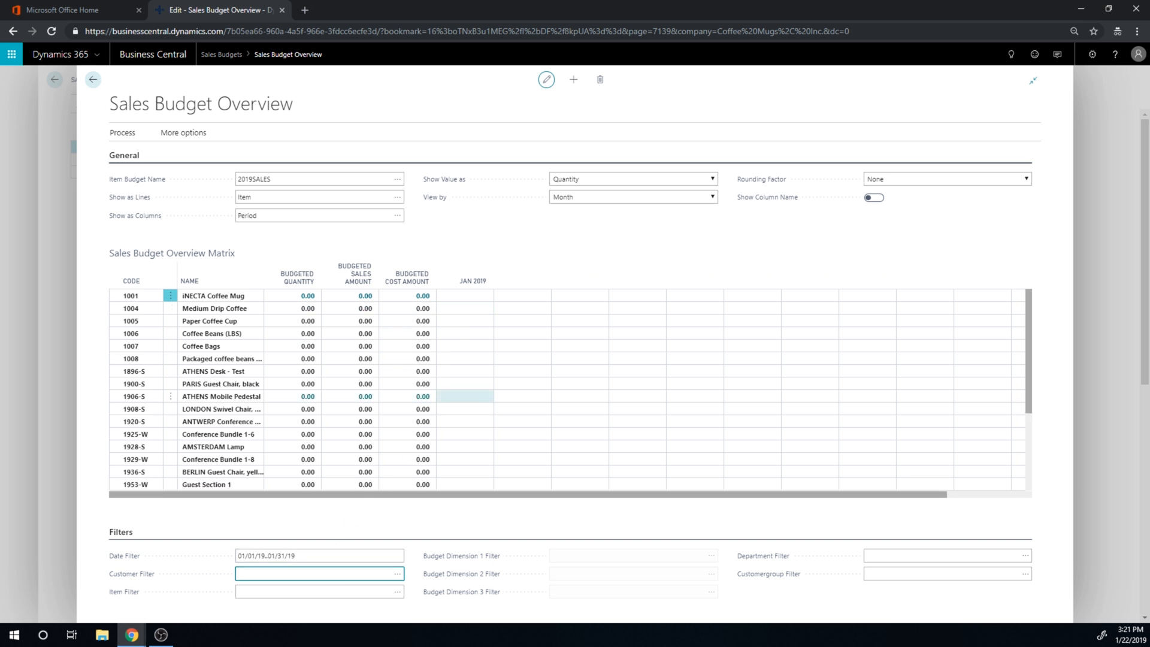
left_click(465, 296)
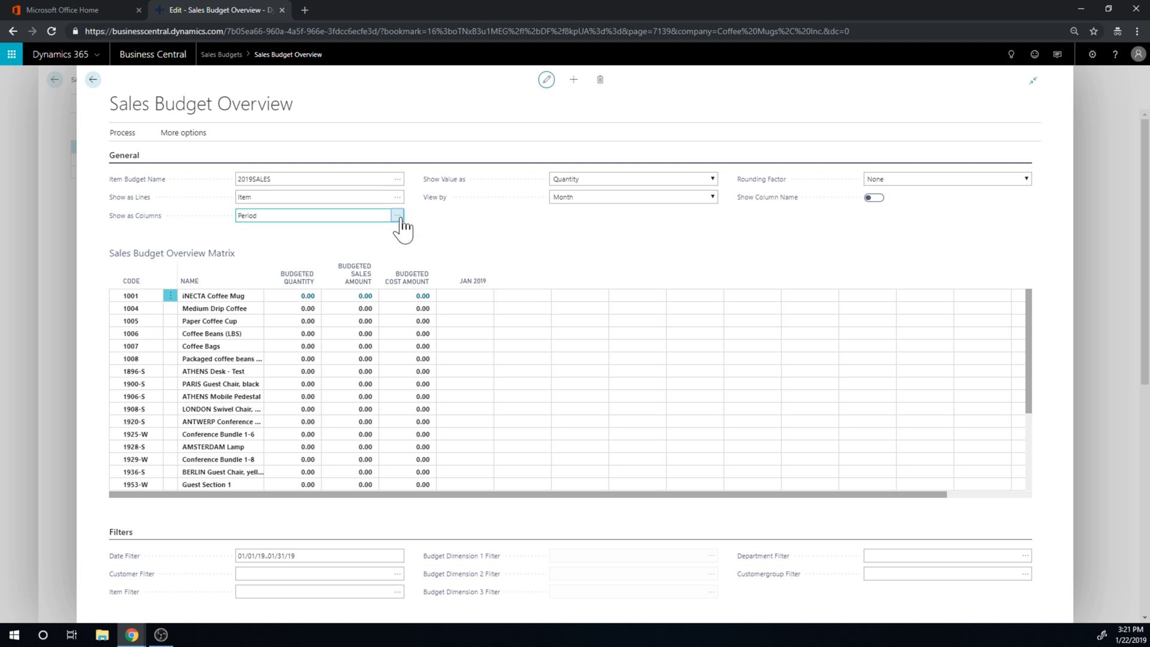
Step: Switch Show as Columns to CUSTOMERGROUP for the January matrix
left_click(396, 214)
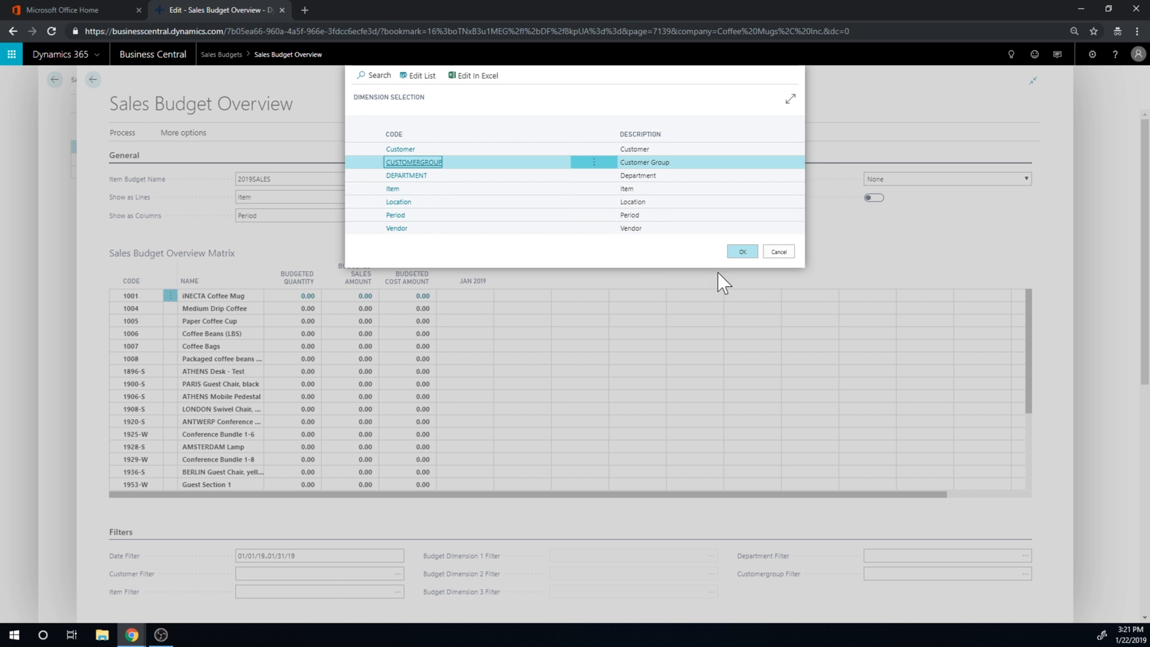
left_click(740, 250)
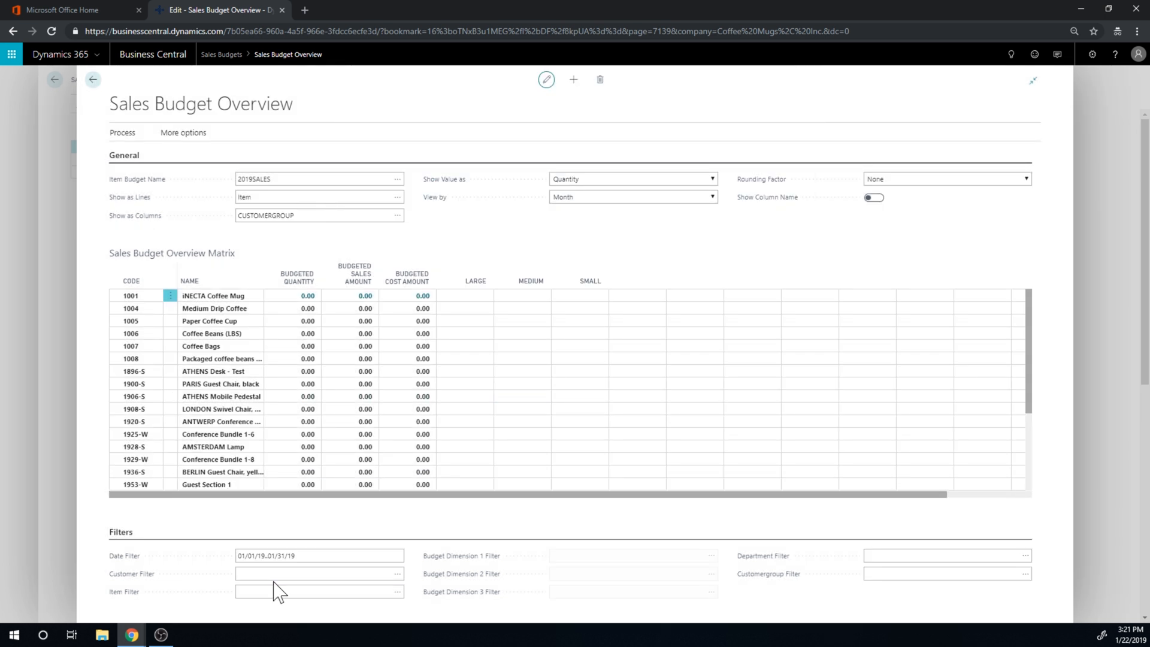
left_click(319, 554)
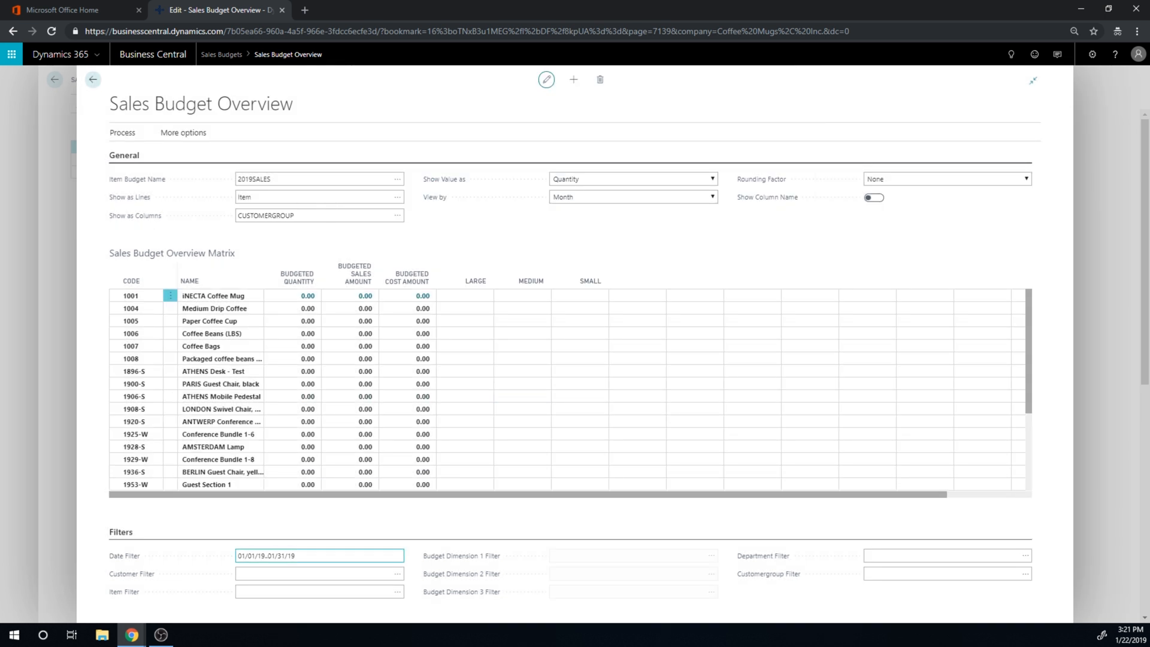
left_click(475, 307)
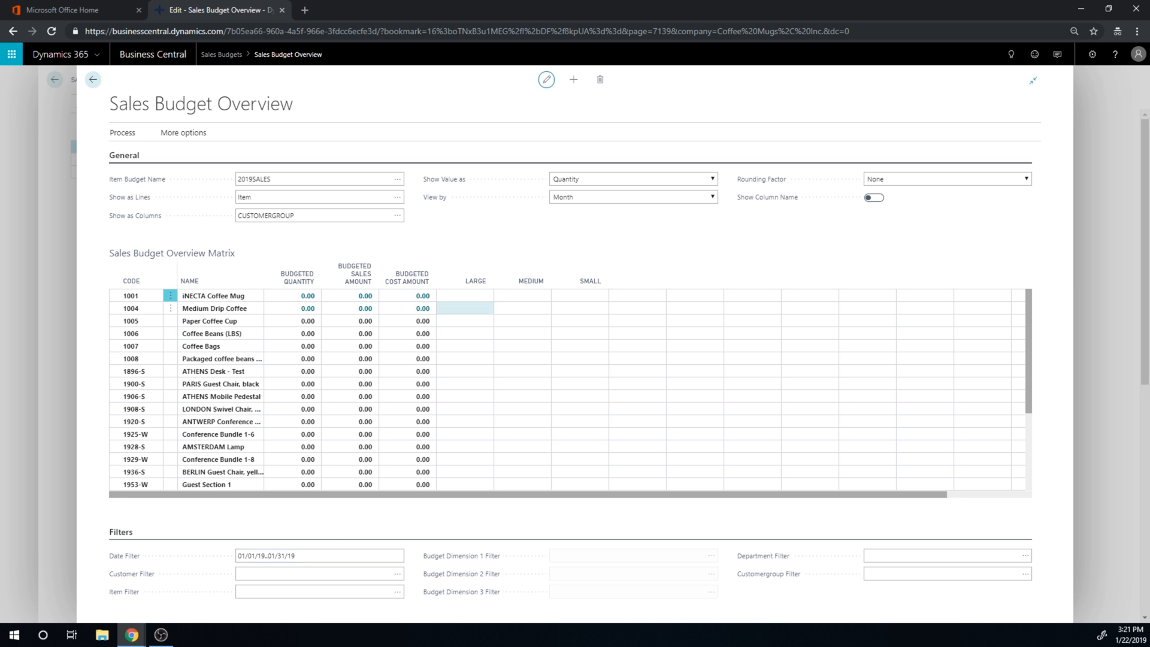
Step: Enter Large, Medium, Small quantities for items 1001 and 1008 (1500, 200, 750), totalling 3,000 and 4,250
left_click(465, 294)
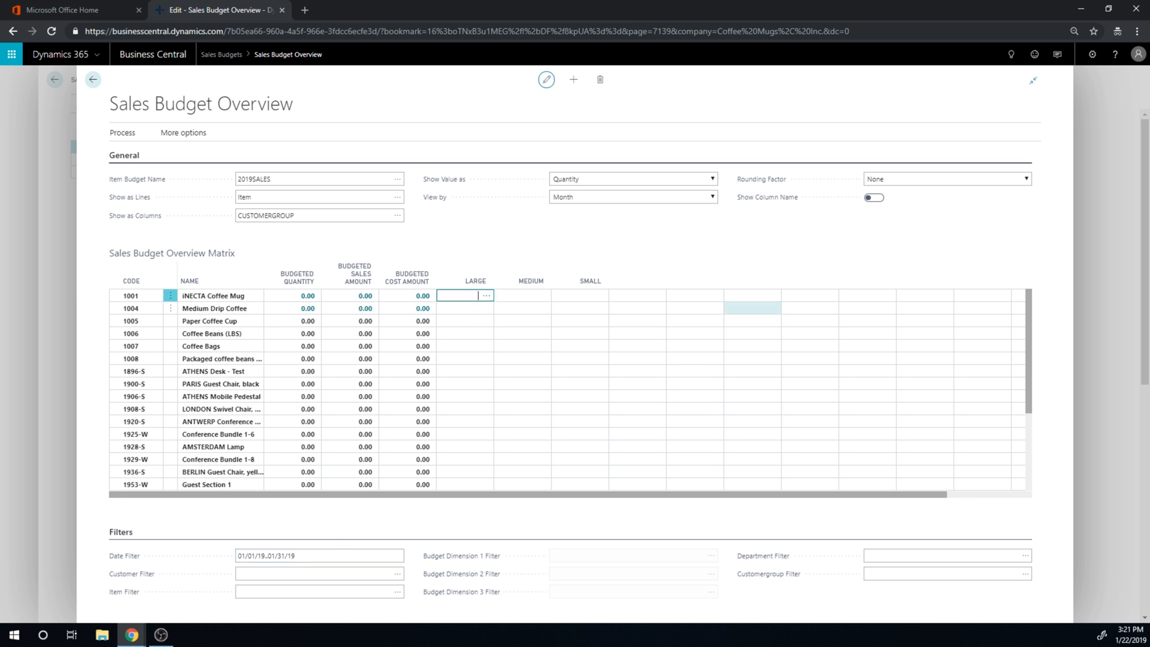
type("1500")
left_click(523, 296)
type("1,000")
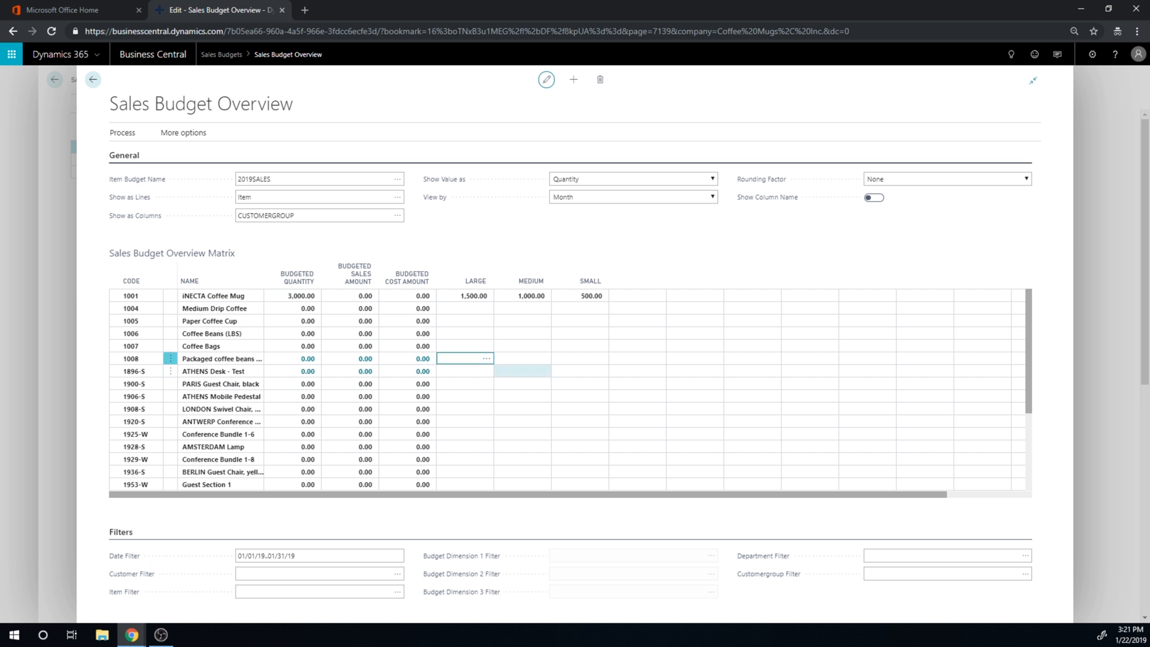
type("200")
left_click(522, 358)
type("1,500")
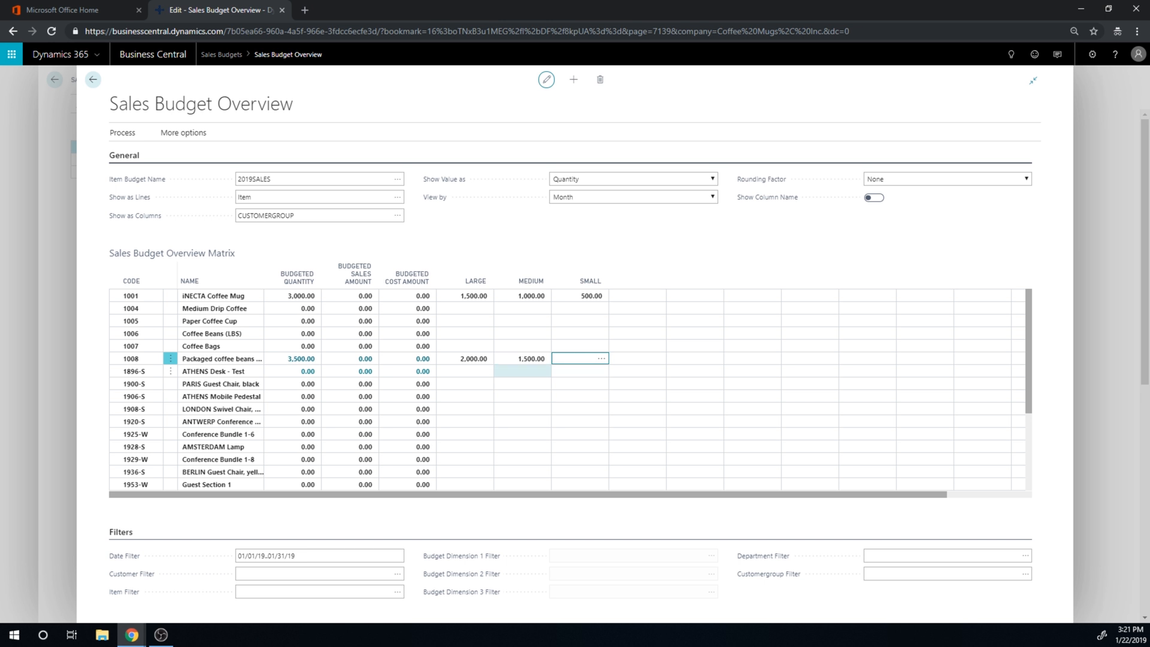
type("750.00")
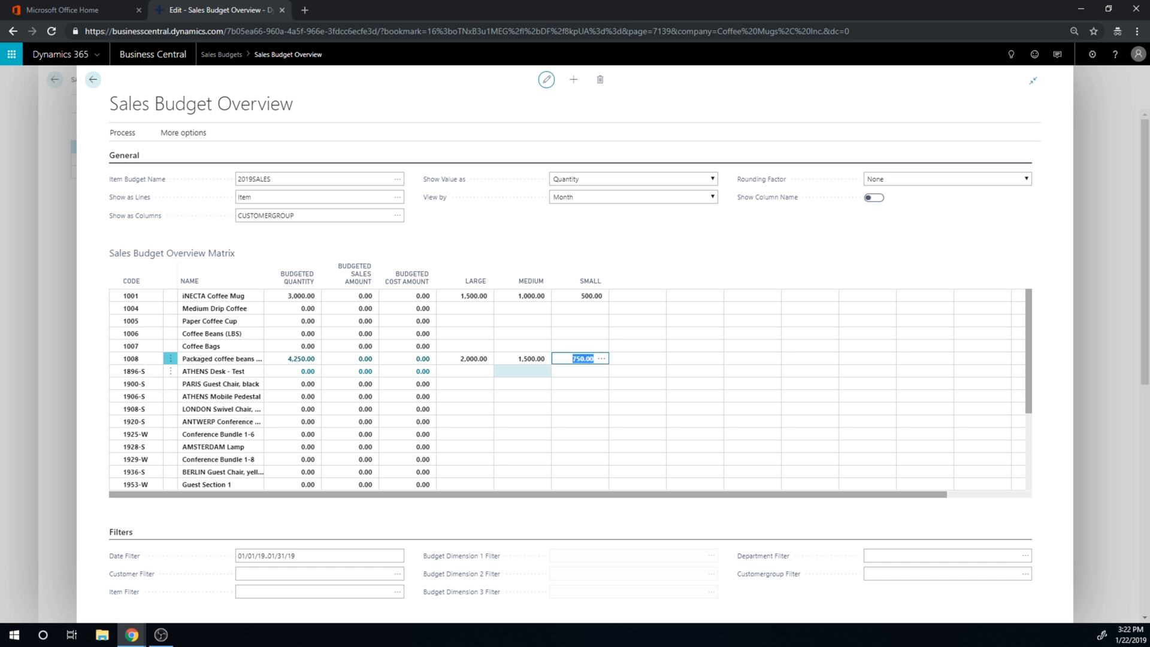
left_click(590, 296)
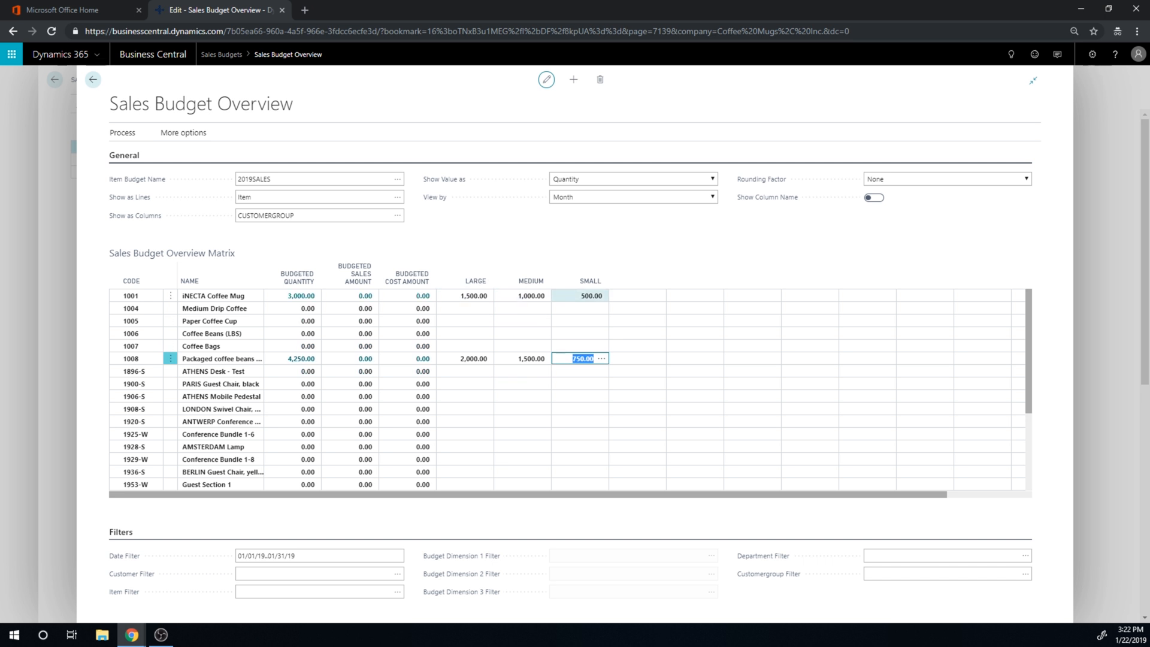
left_click(318, 574)
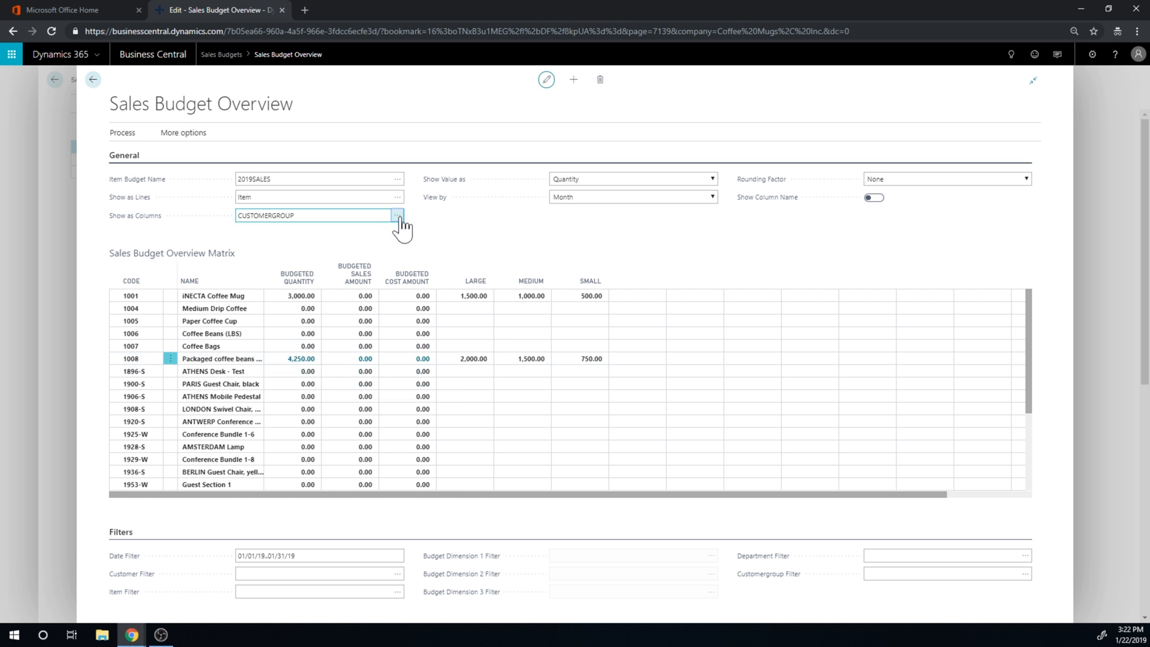
Step: Return columns to Period and widen the Date Filter to 01/01/19..12/31/19
left_click(397, 214)
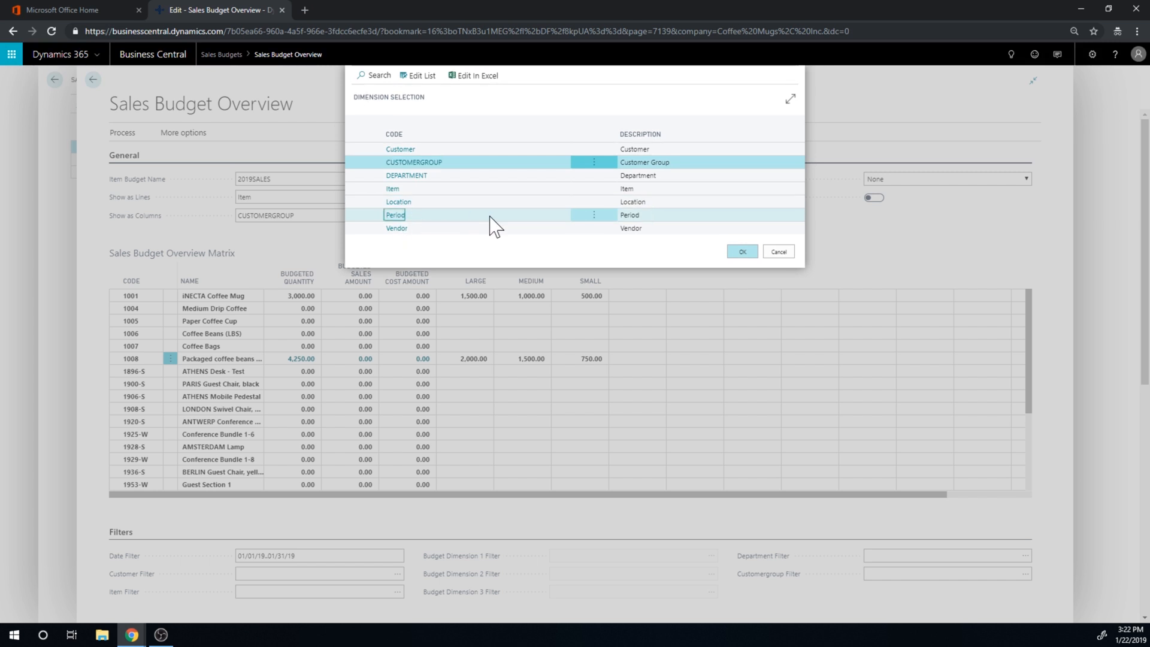
left_click(741, 252)
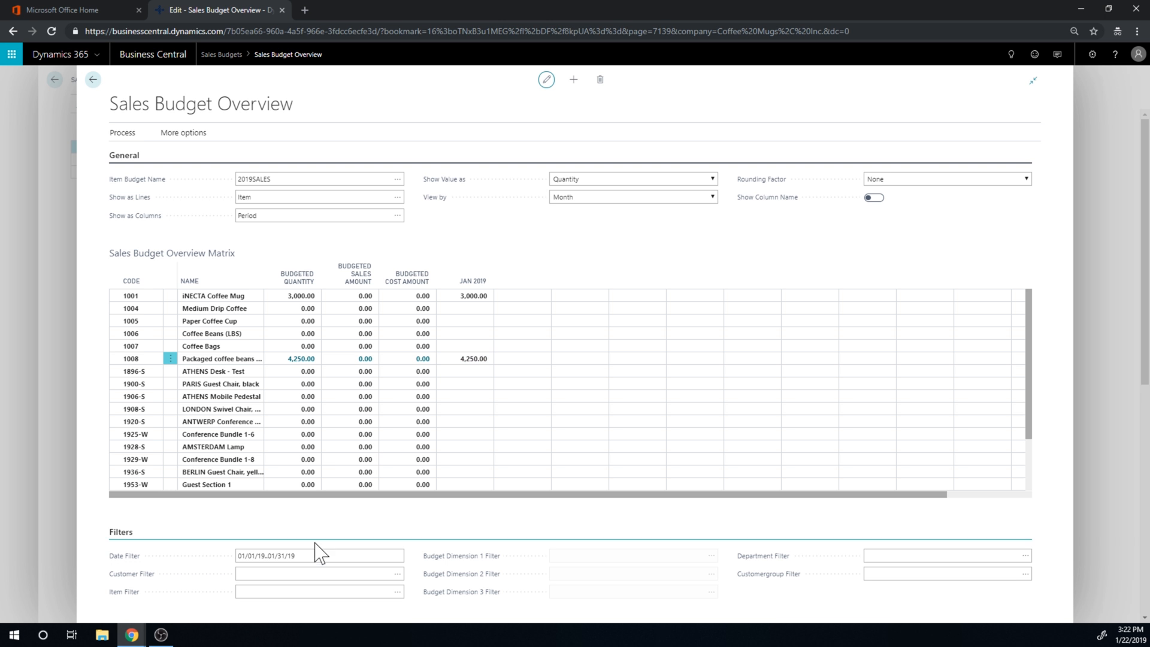
left_click(318, 555)
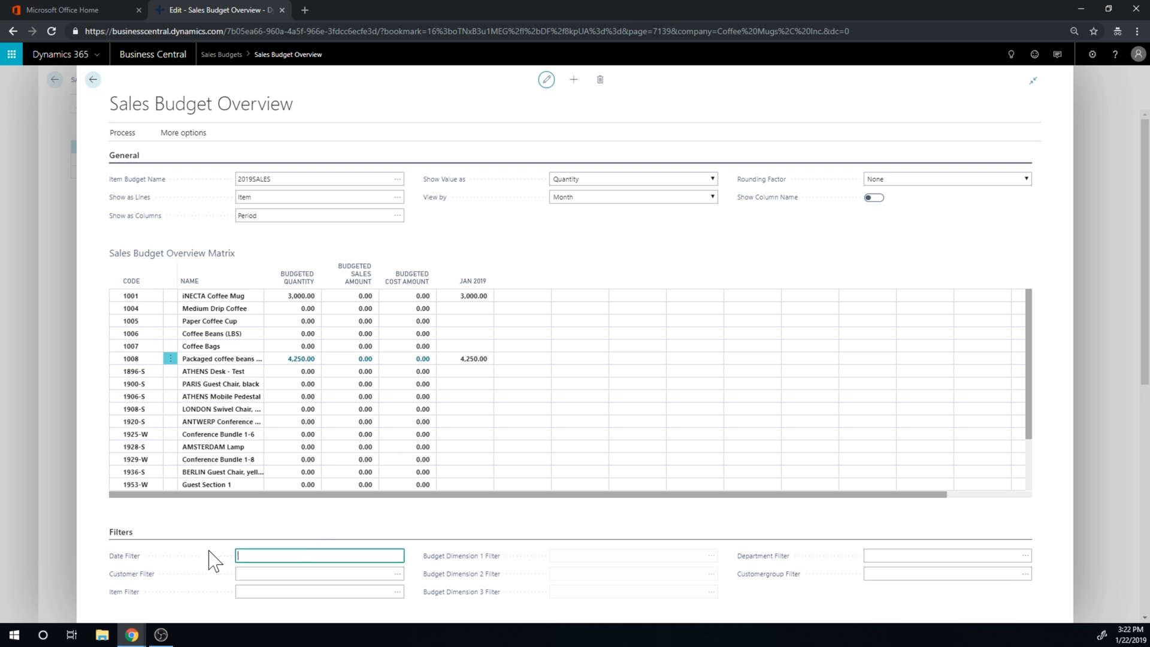
type("010119")
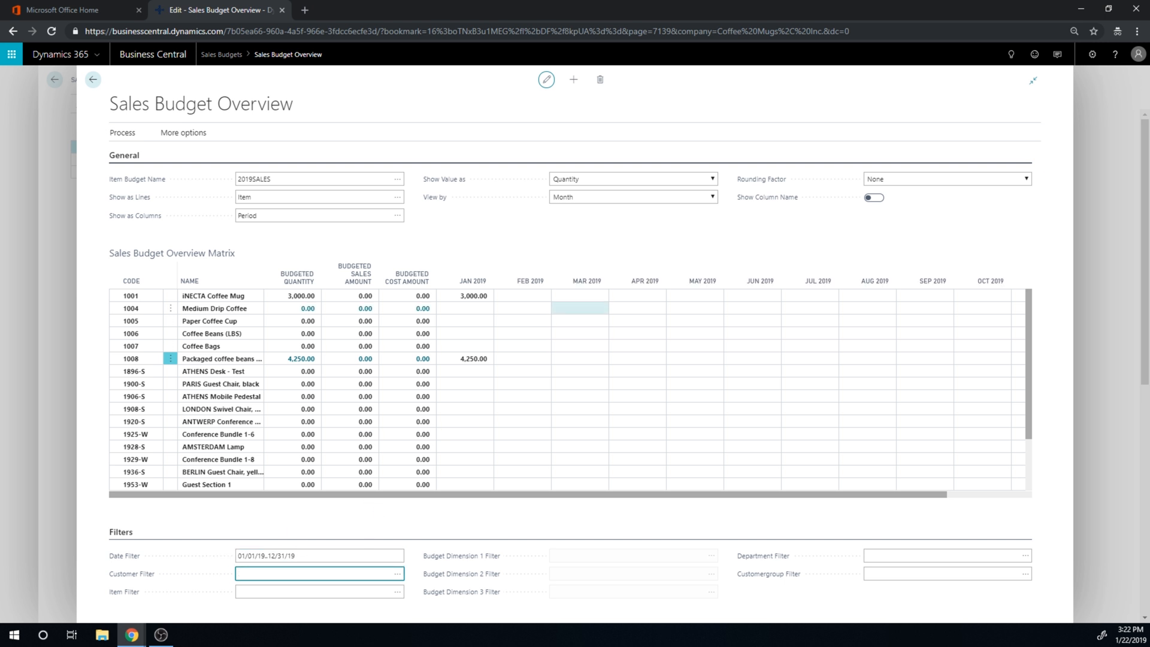
Step: Review the January totals, selecting item 1001's 3,000 alongside item 1008's 4,250
left_click(473, 308)
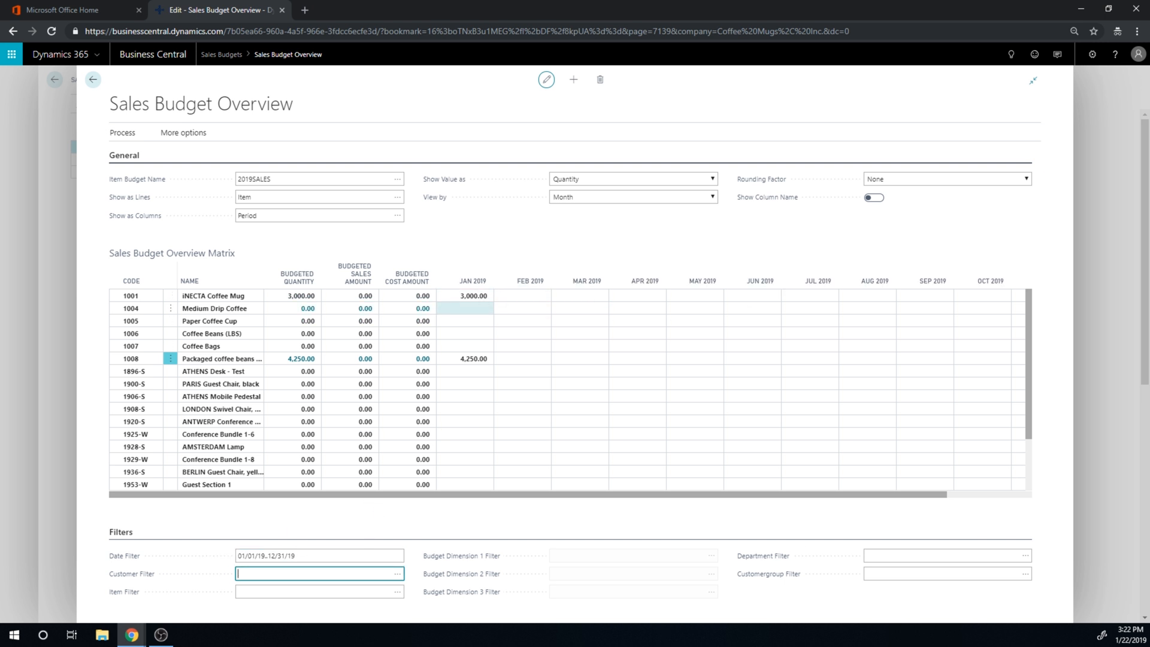
left_click(473, 359)
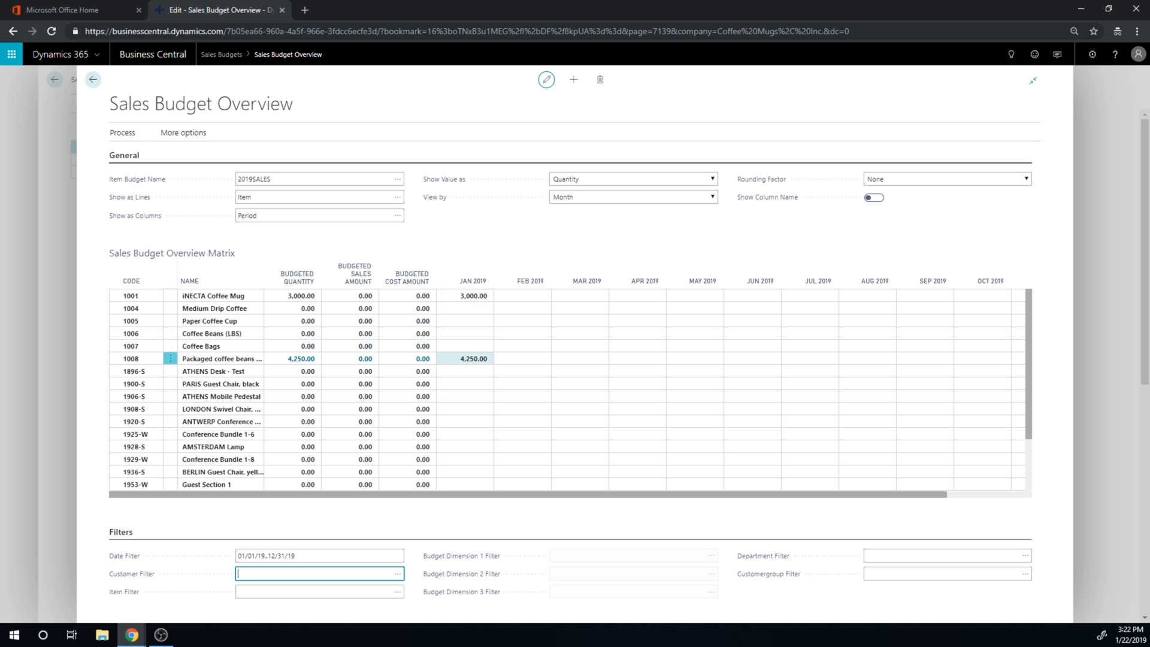
left_click(472, 296)
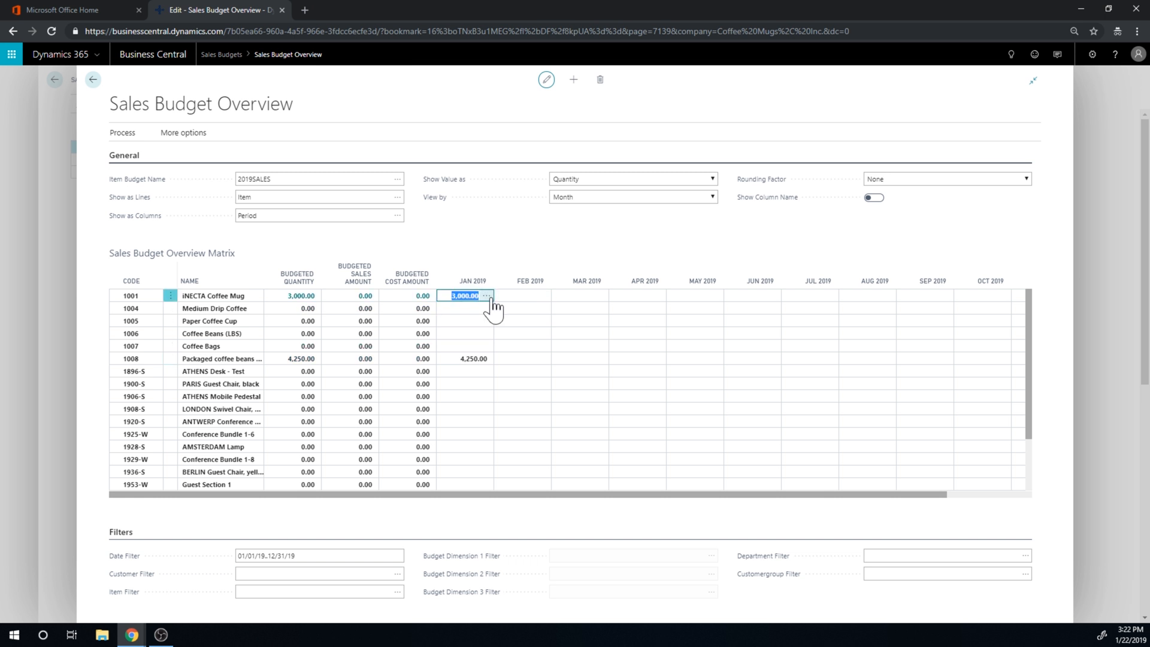
left_click(487, 296)
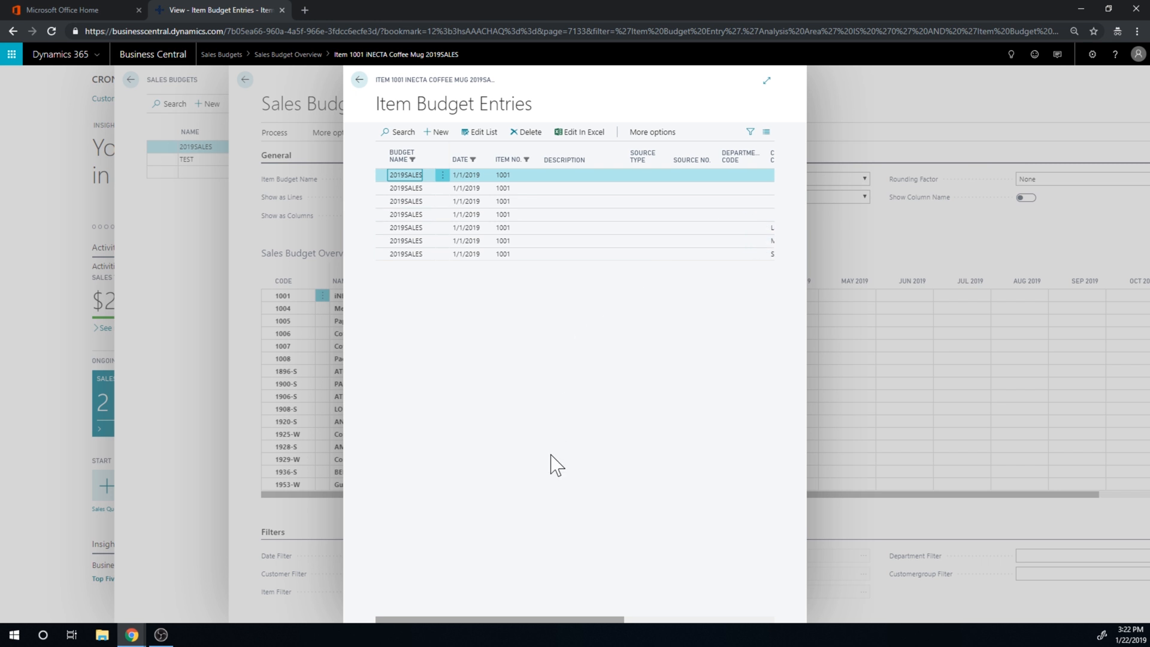
left_click(767, 80)
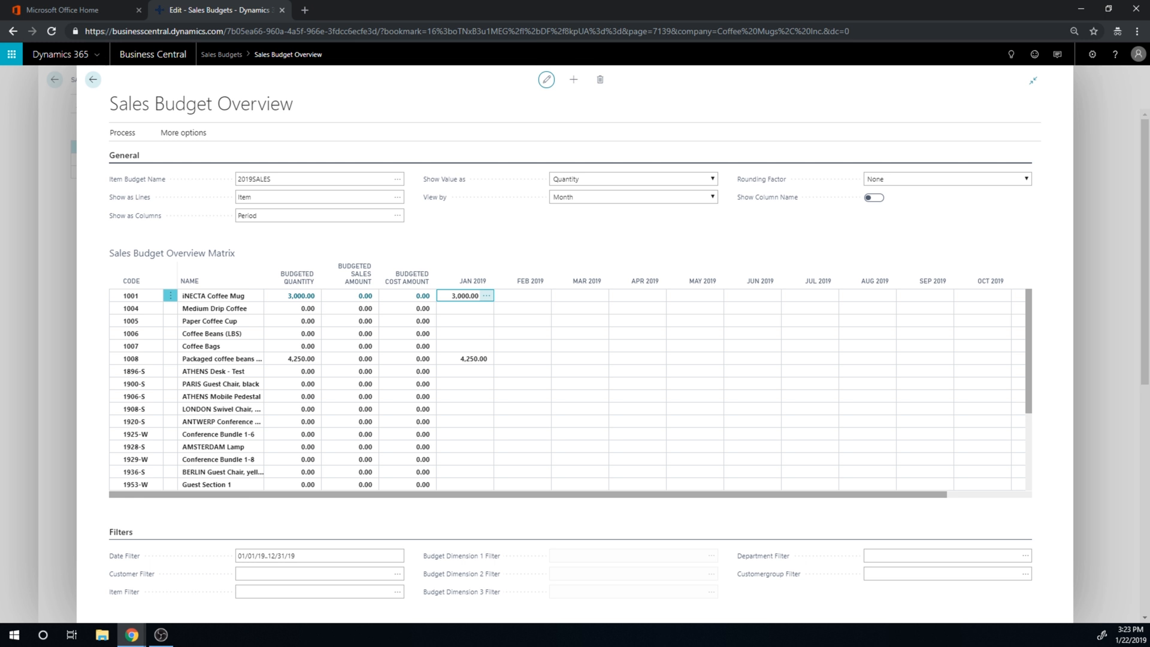
mouse_move(512, 296)
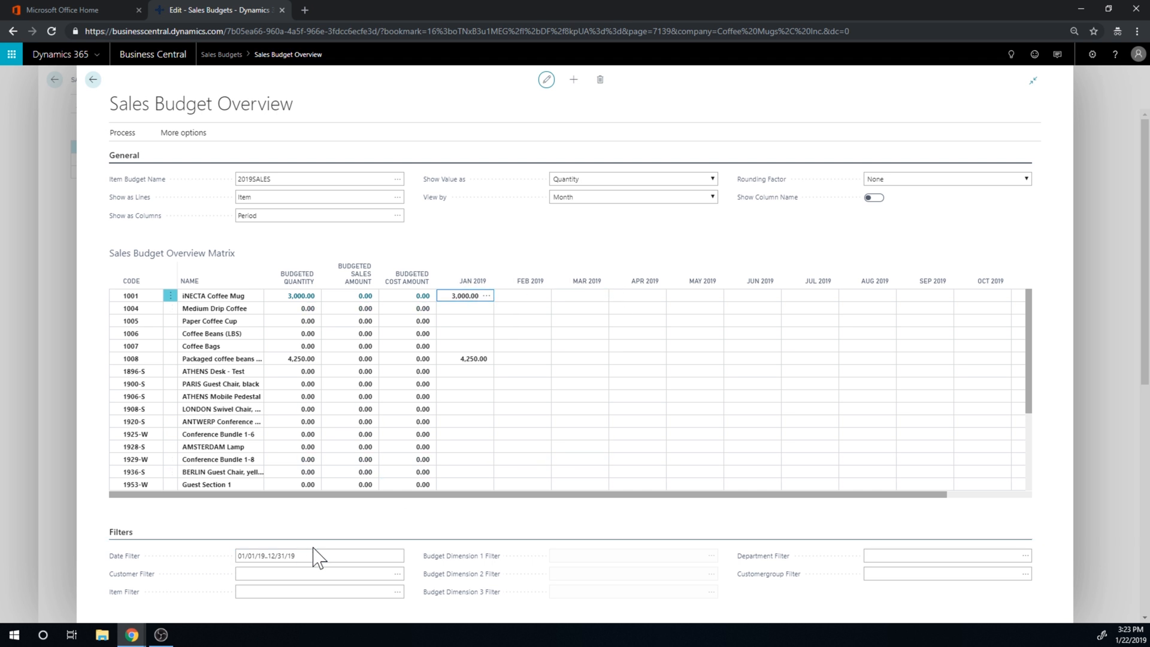
Step: Set the Date Filter back to 01/01/19..01/31/19 for a single January column
left_click(319, 554)
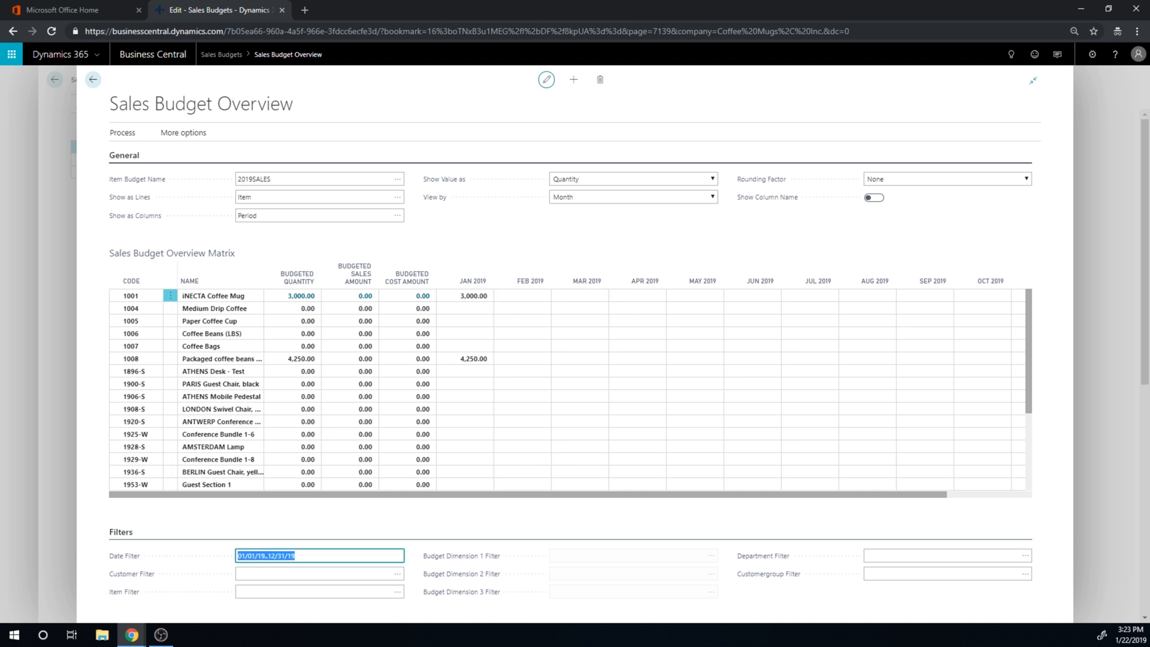
type("0101")
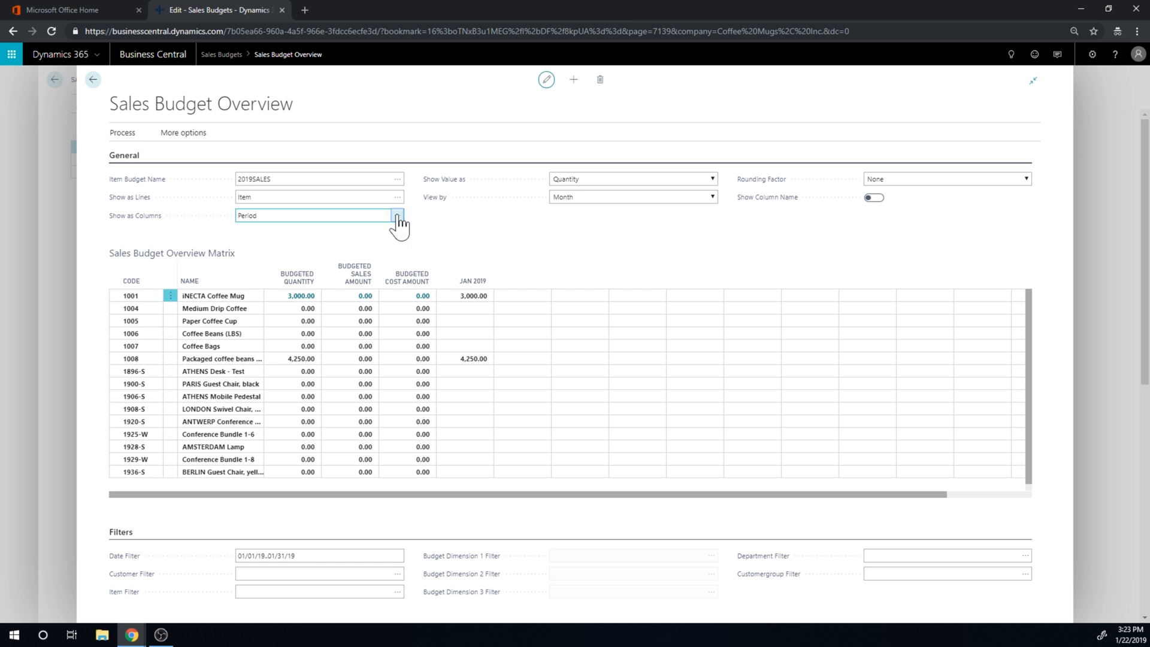
Step: Split January by CUSTOMERGROUP: mugs 1,500/1,000/500 and coffee beans 2,000/1,500/750
left_click(398, 214)
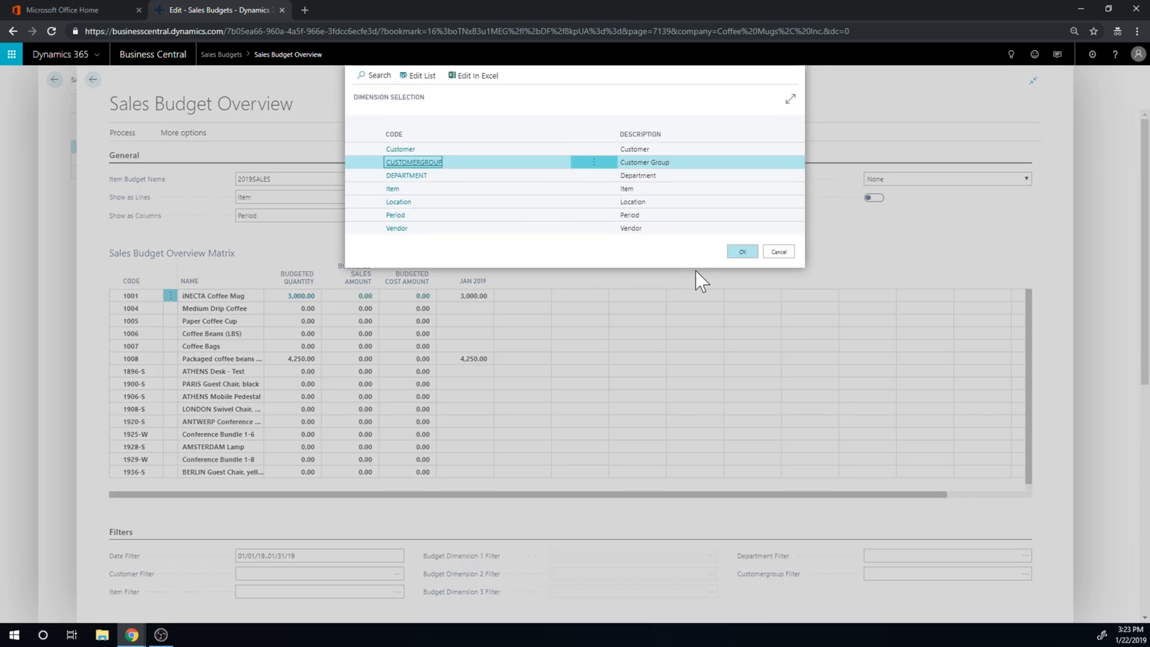
left_click(740, 251)
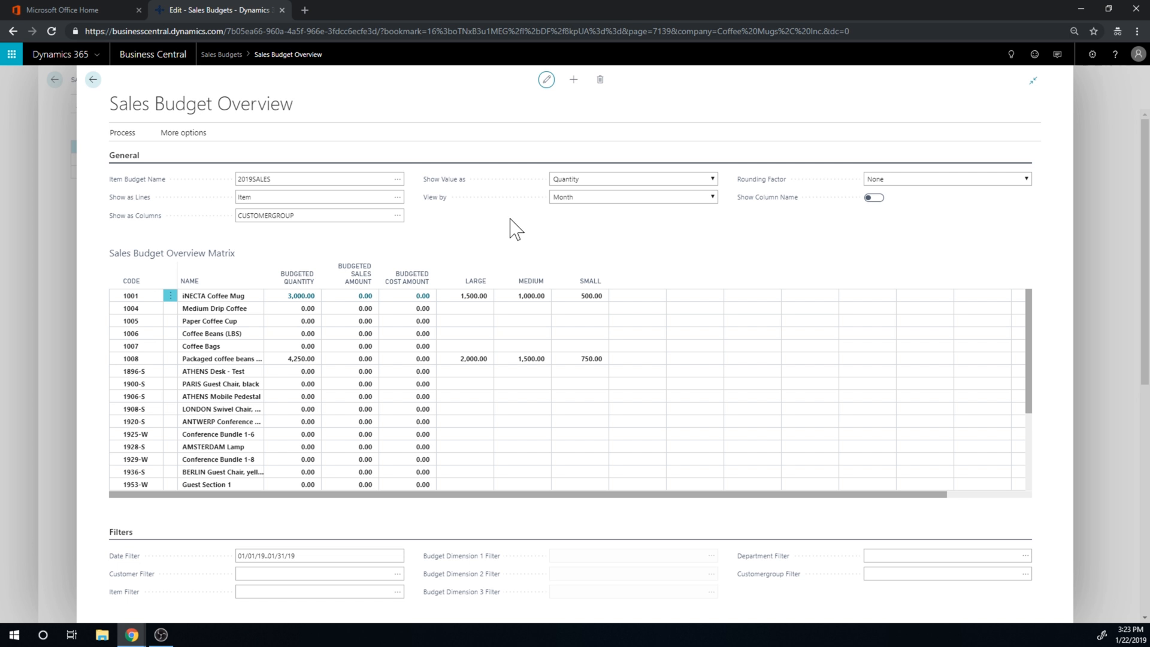
mouse_move(508, 220)
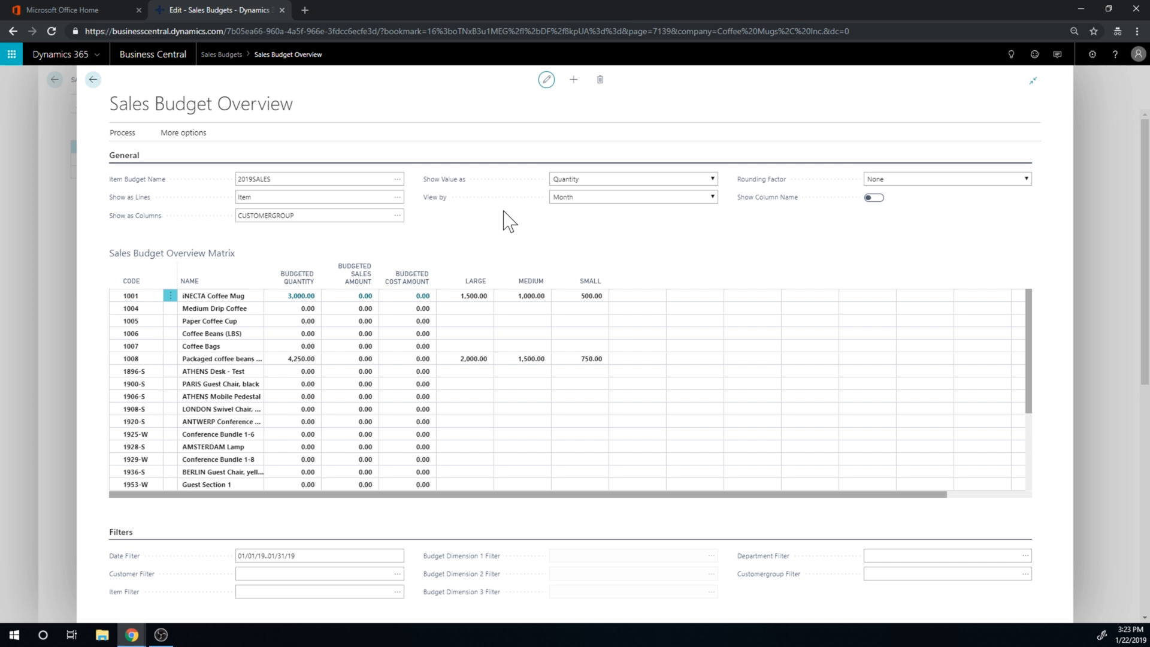